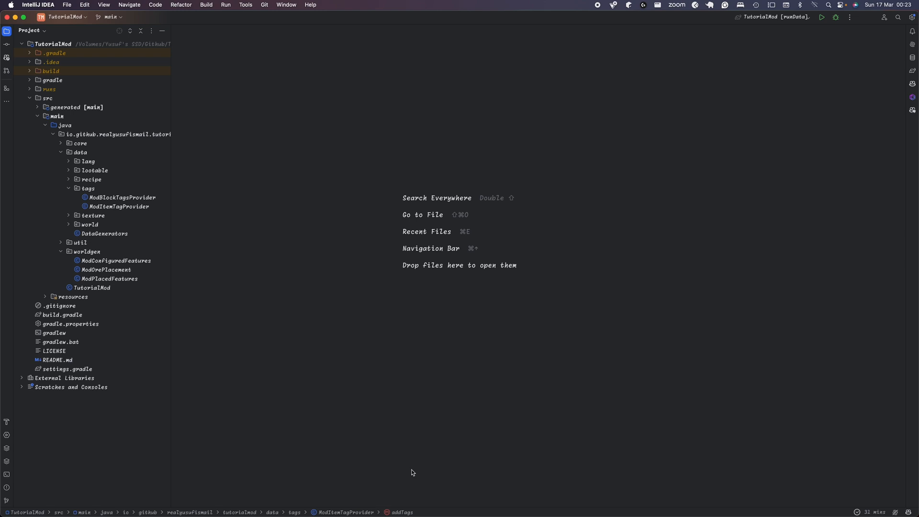
- In build.gradle, set the NeoForge userdev plugin to 7.0.97 and drop pack.mcmeta from filesMatching
{"action": "double_click", "coordinate": [61, 314]}
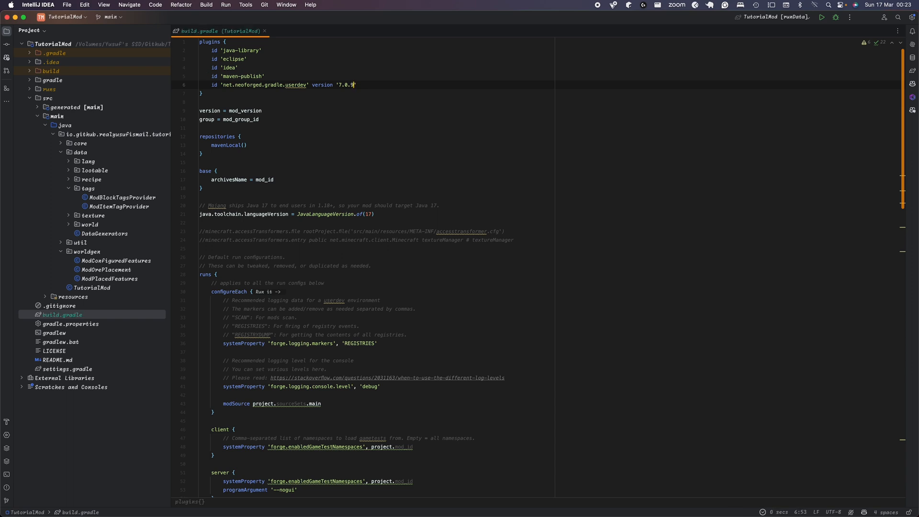
{"action": "type", "text": "7"}
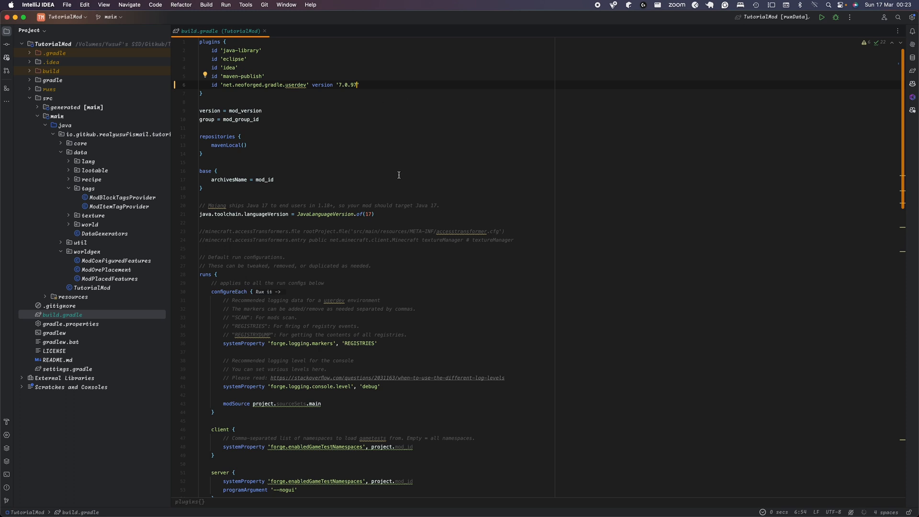
{"action": "scroll", "scroll_direction": "down", "scroll_amount": 3}
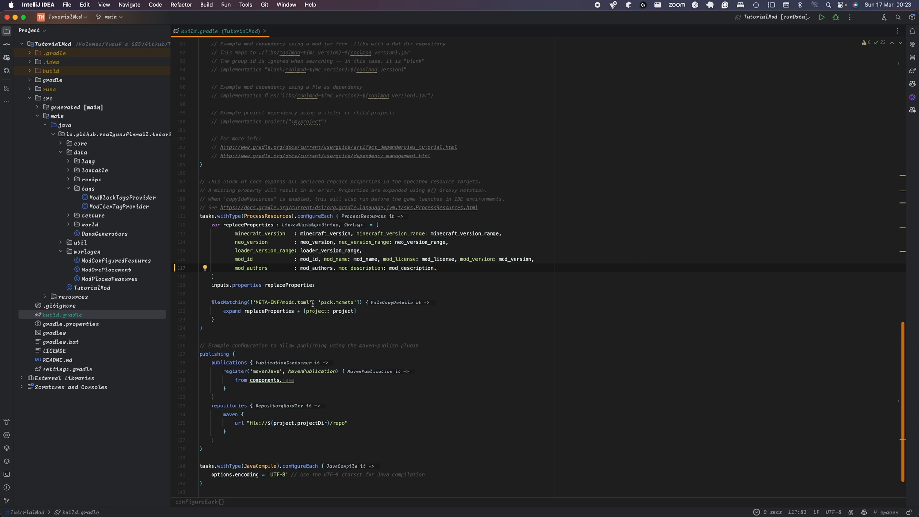
{"action": "double_click", "coordinate": [344, 303]}
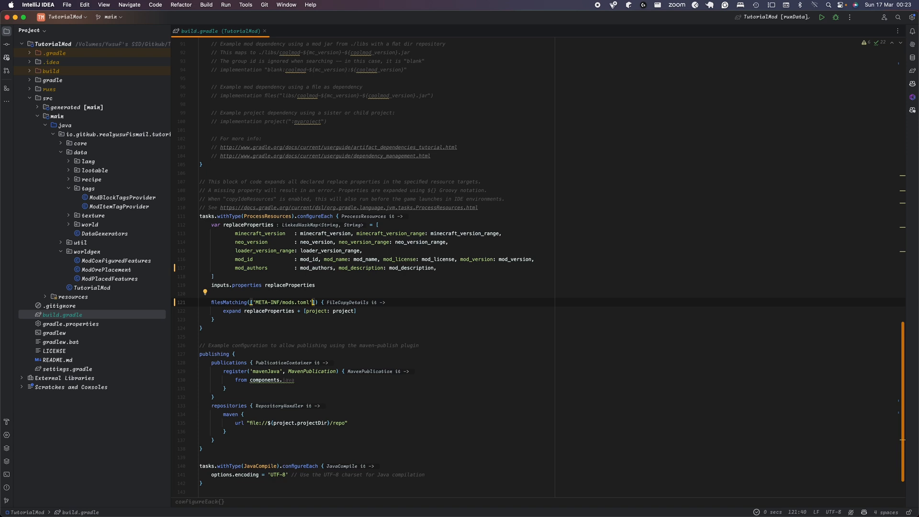
{"action": "mouse_move", "coordinate": [129, 324]}
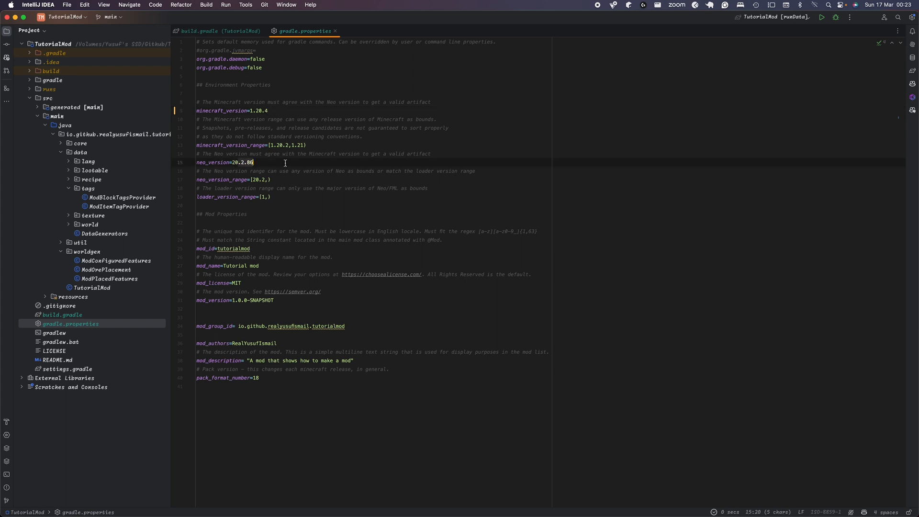
- Set neo_version to 20.4.198 and update the NeoForge and loader version ranges
{"action": "type", "text": "20.4."}
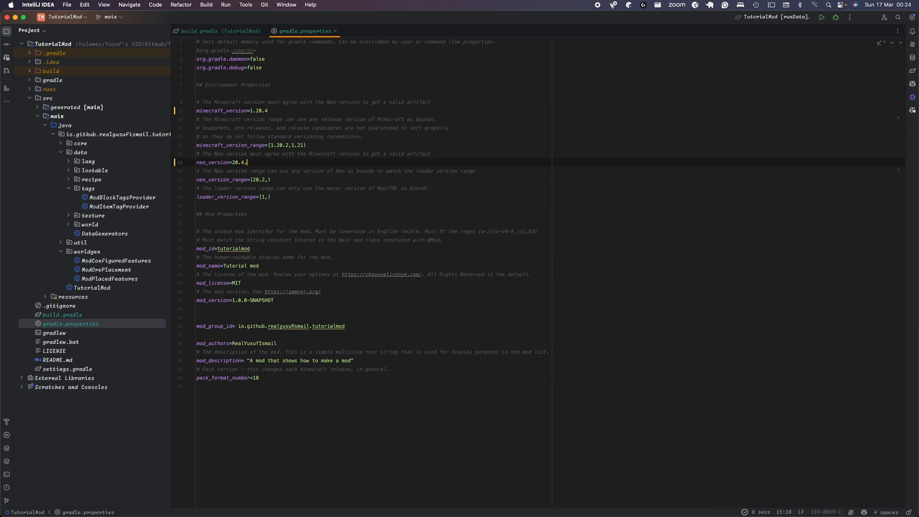
{"action": "type", "text": "198"}
{"action": "left_click", "coordinate": [234, 196]}
{"action": "type", "text": "2"}
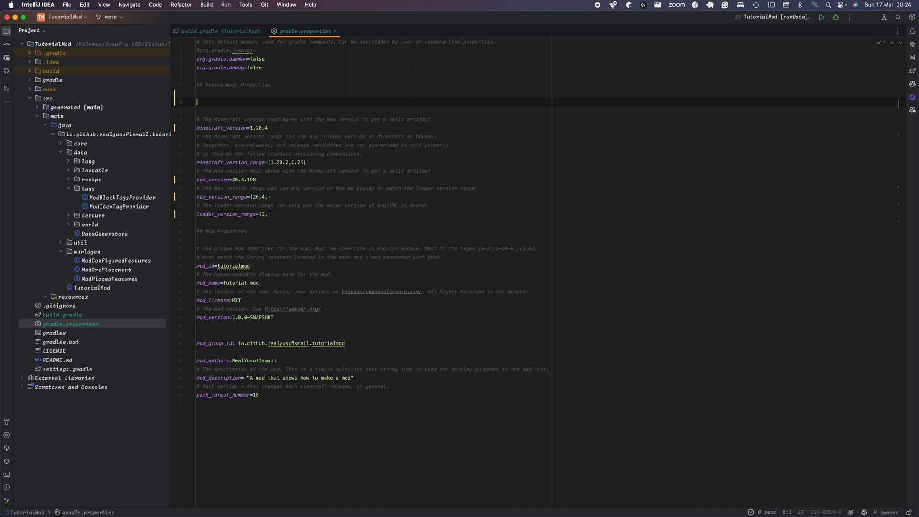
{"action": "mouse_move", "coordinate": [158, 276]}
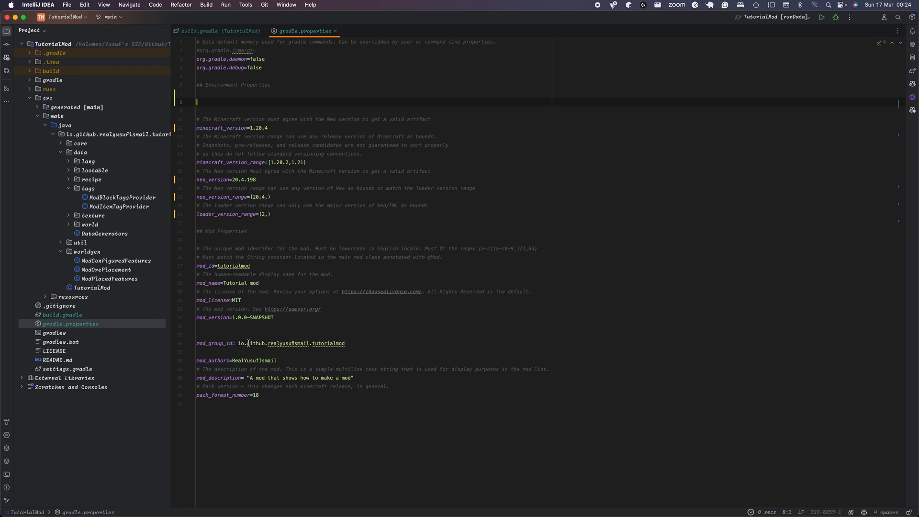
{"action": "type", "text": "#"}
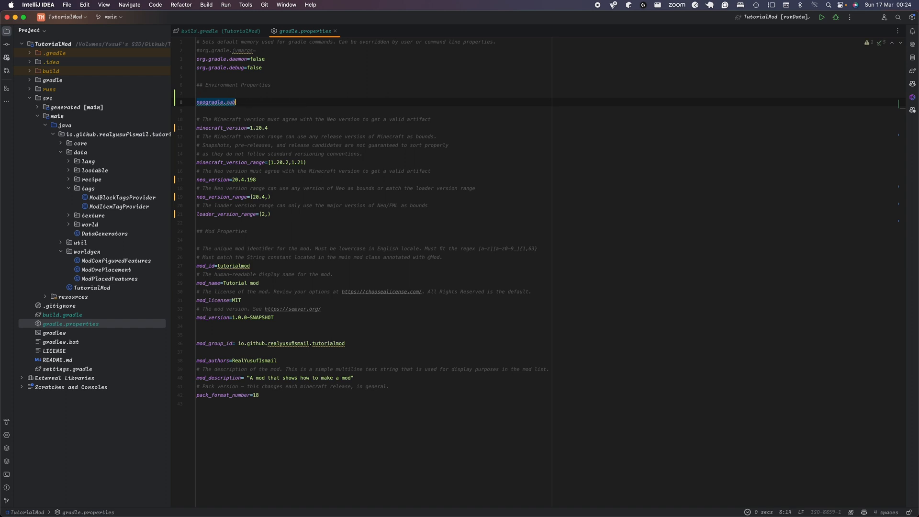
- Add Parchment properties with minecraftVersion 1.20.4 and a partially typed mappingVersion
{"action": "type", "text": "subsystems minecraft.version=1.20.4"}
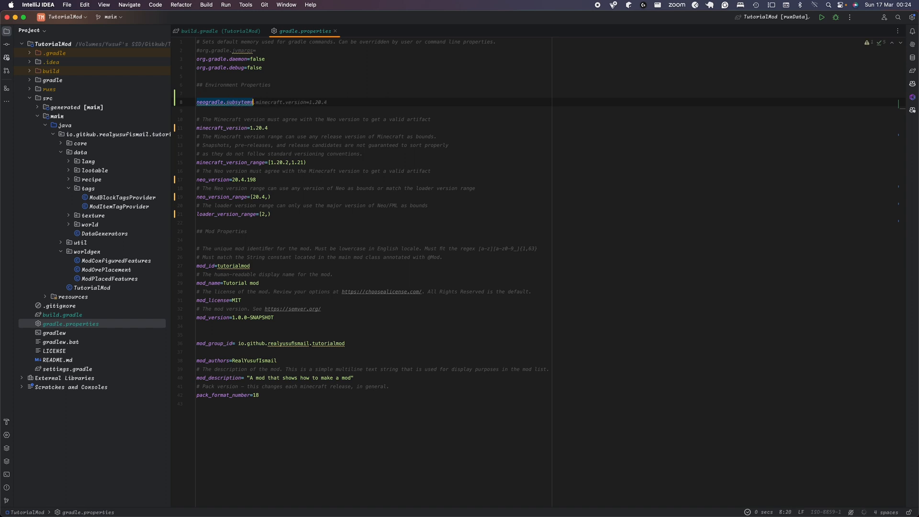
{"action": "type", "text": ".pa"}
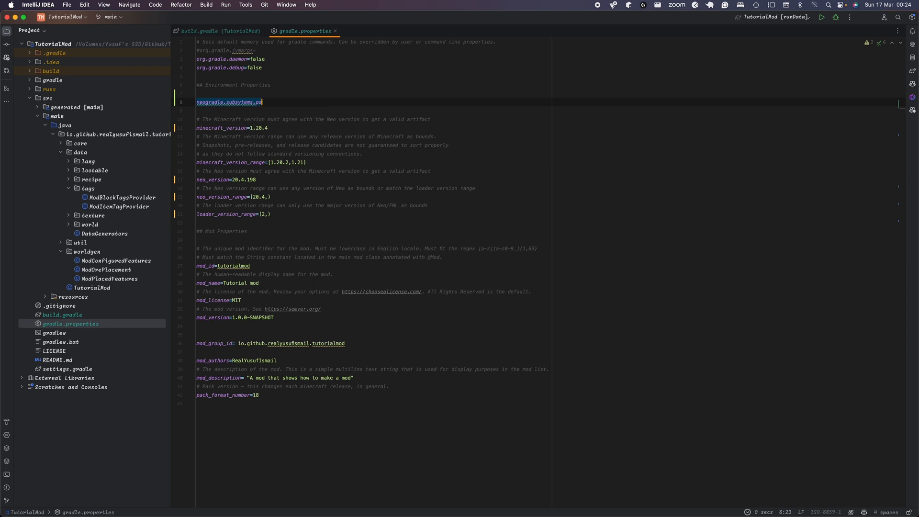
{"action": "type", "text": "rchment.minecraf"}
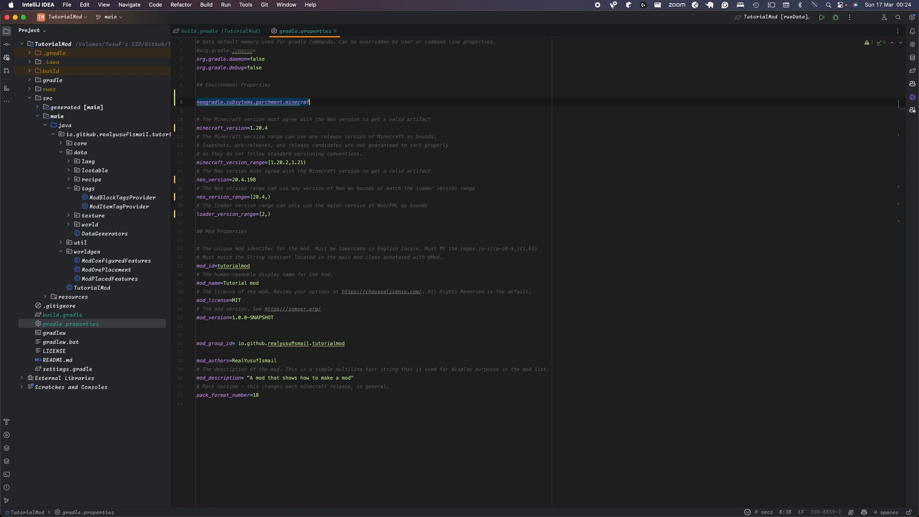
{"action": "type", "text": "tVersion=1.20.4"}
{"action": "type", "text": "neogradle.subsytems.parchment.mappingVersion=2024."}
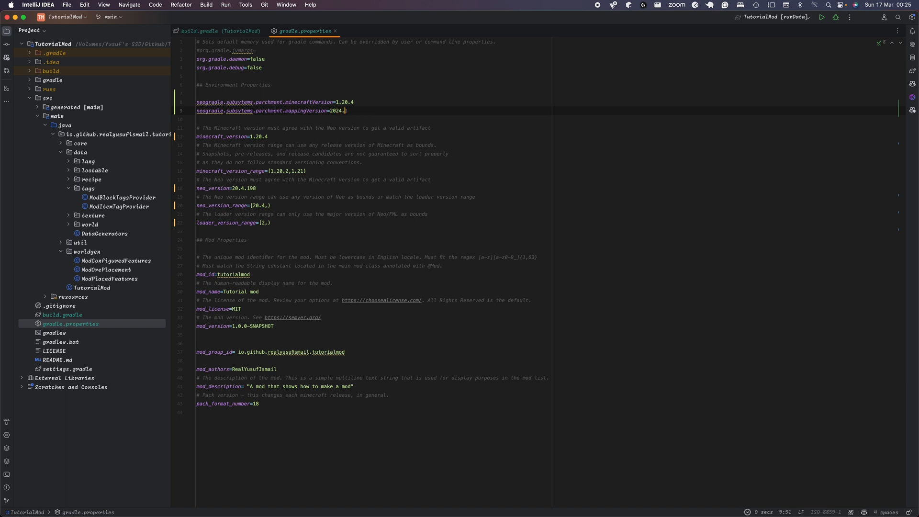
{"action": "type", "text": "02.25"}
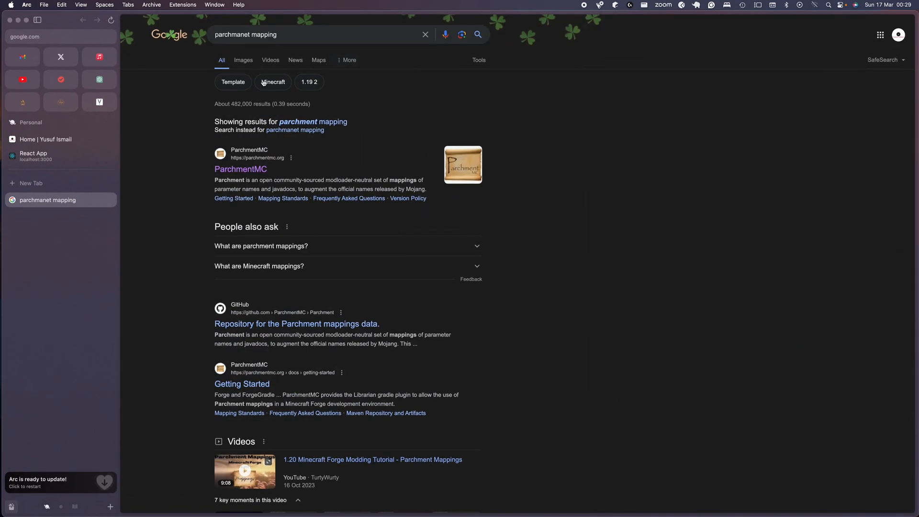
- Read the ParchmentMC Getting Started page's mappings version table and installation steps
{"action": "left_click", "coordinate": [240, 169]}
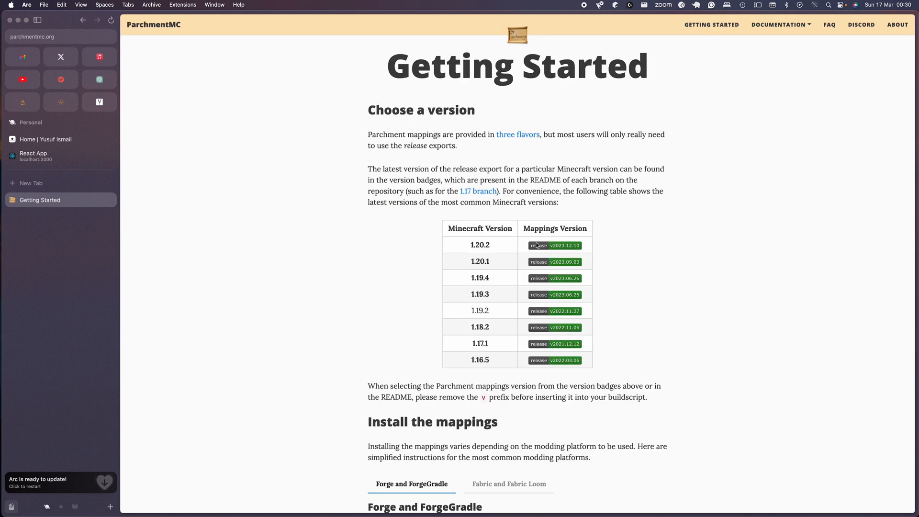
{"action": "scroll", "scroll_direction": "down", "scroll_amount": 3}
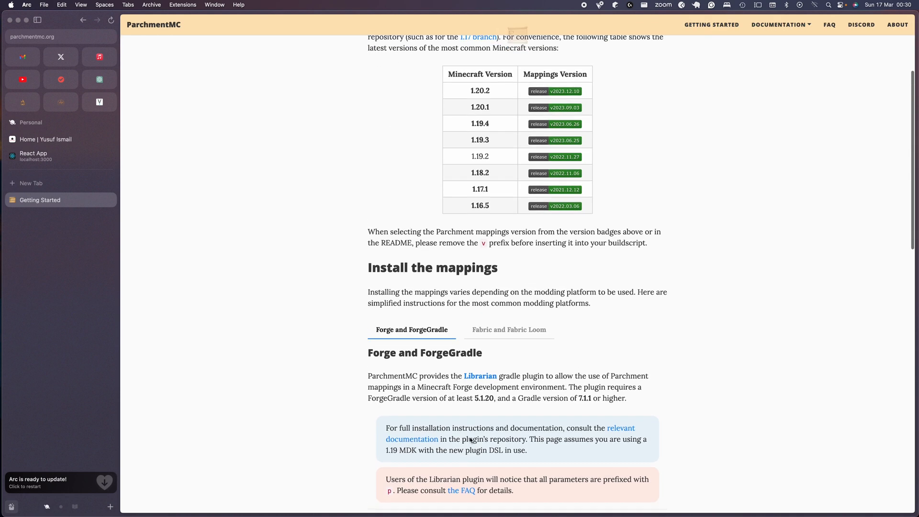
{"action": "scroll", "scroll_direction": "down", "scroll_amount": 3}
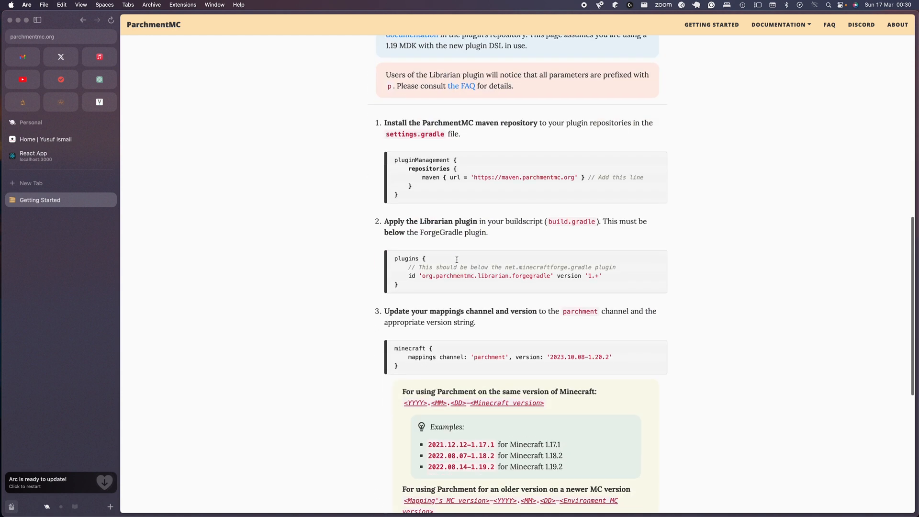
{"action": "scroll", "scroll_direction": "up", "scroll_amount": 3}
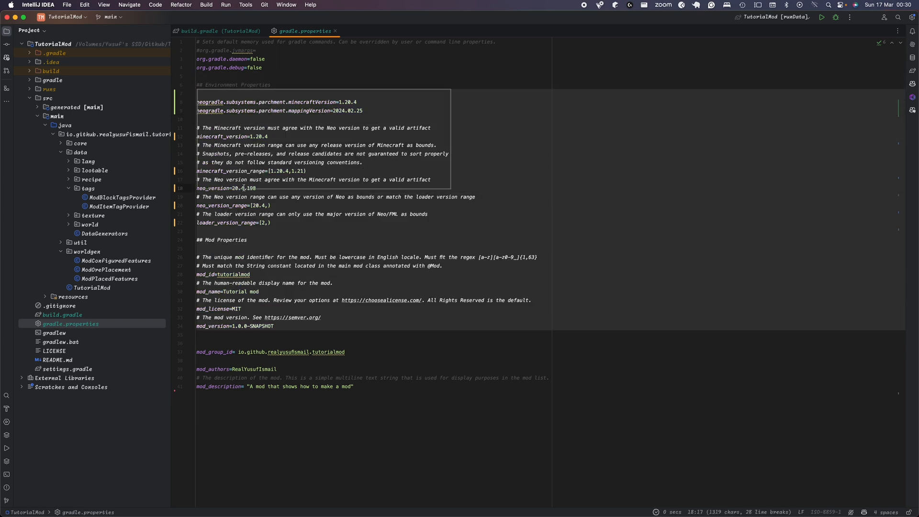
- Return to build.gradle, then open src/main/resources/META-INF/mods.toml from the Project view
{"action": "left_click", "coordinate": [220, 31]}
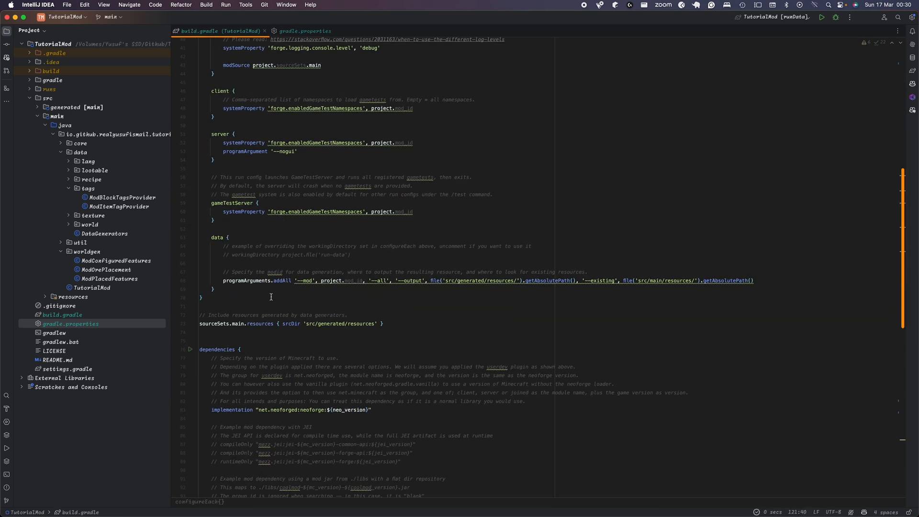
{"action": "scroll", "scroll_direction": "down", "scroll_amount": 3}
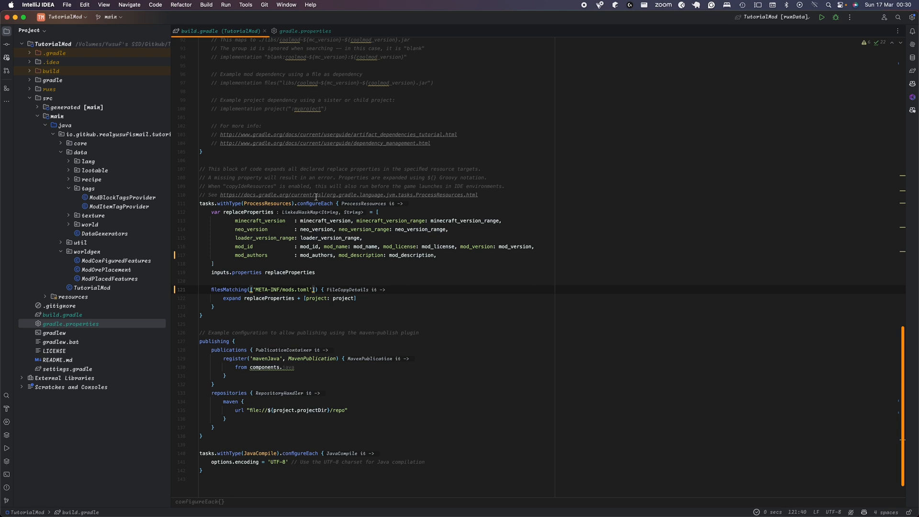
{"action": "left_click", "coordinate": [71, 323]}
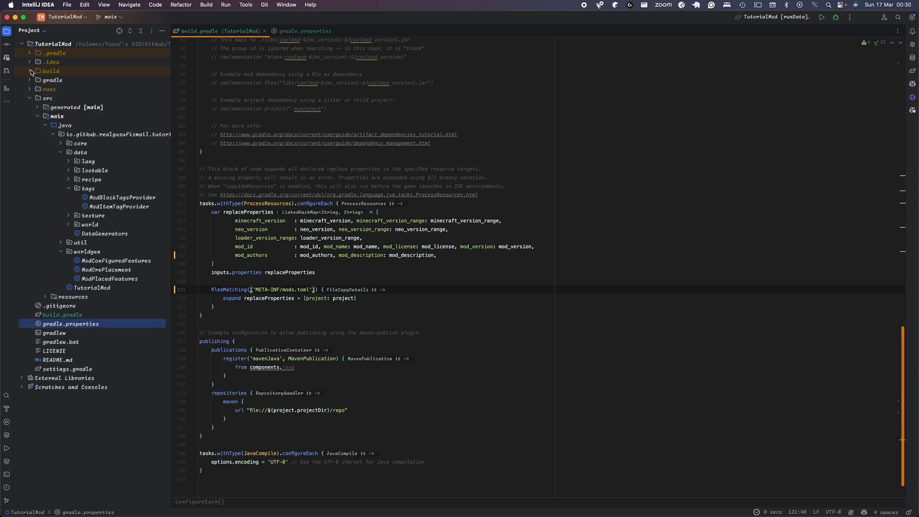
{"action": "left_click", "coordinate": [31, 70]}
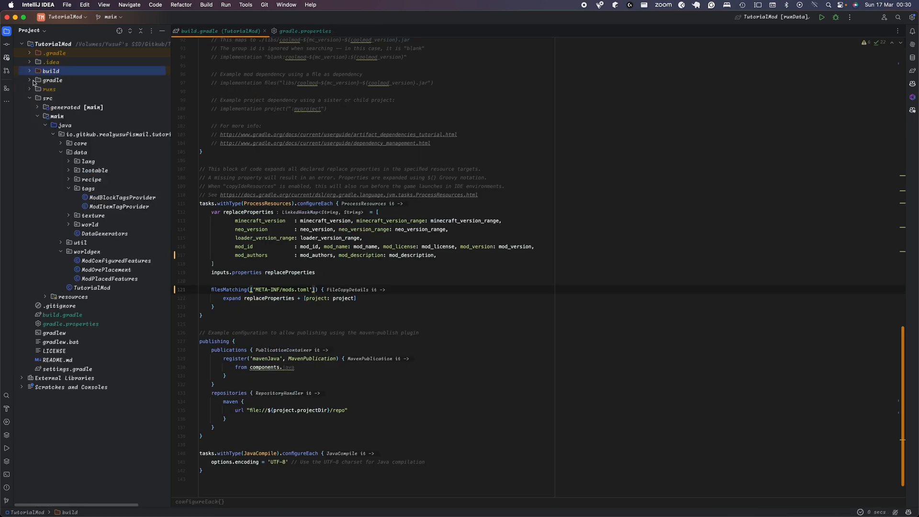
{"action": "left_click", "coordinate": [52, 296]}
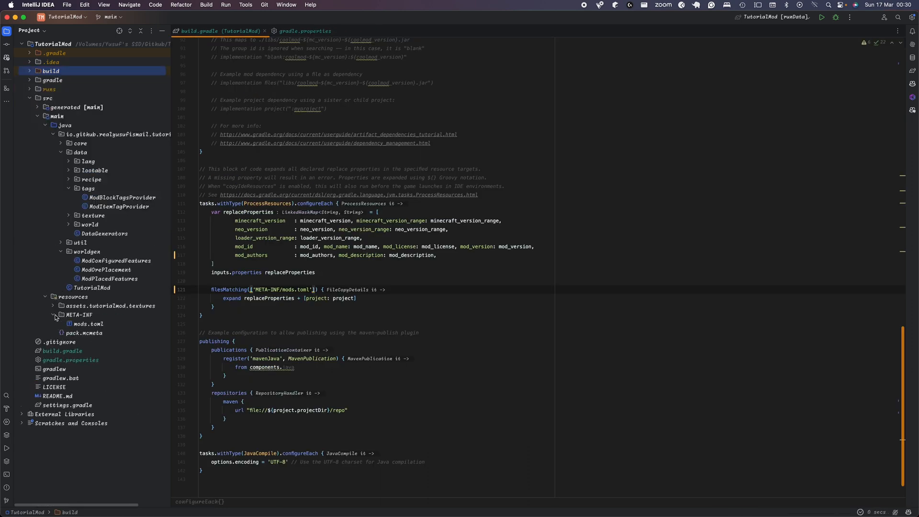
{"action": "double_click", "coordinate": [89, 323]}
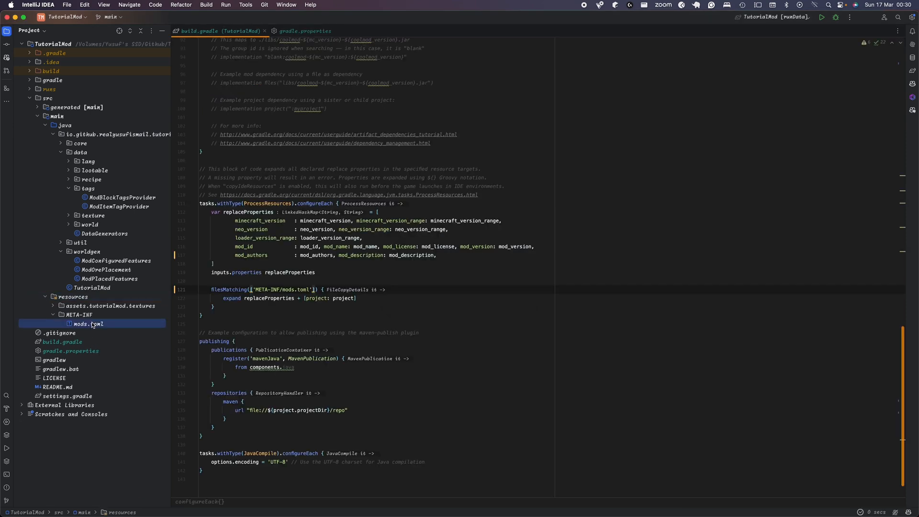
{"action": "double_click", "coordinate": [88, 323]}
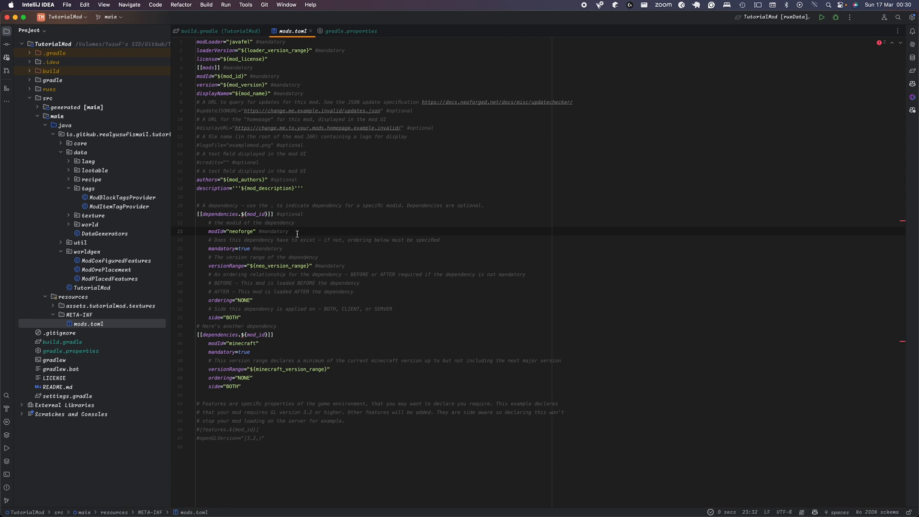
{"action": "mouse_move", "coordinate": [308, 227]}
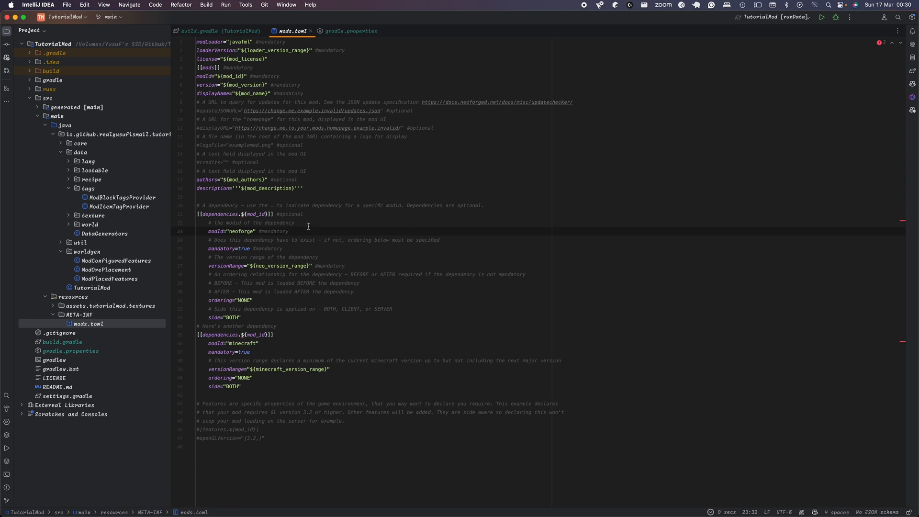
{"action": "mouse_move", "coordinate": [384, 191]}
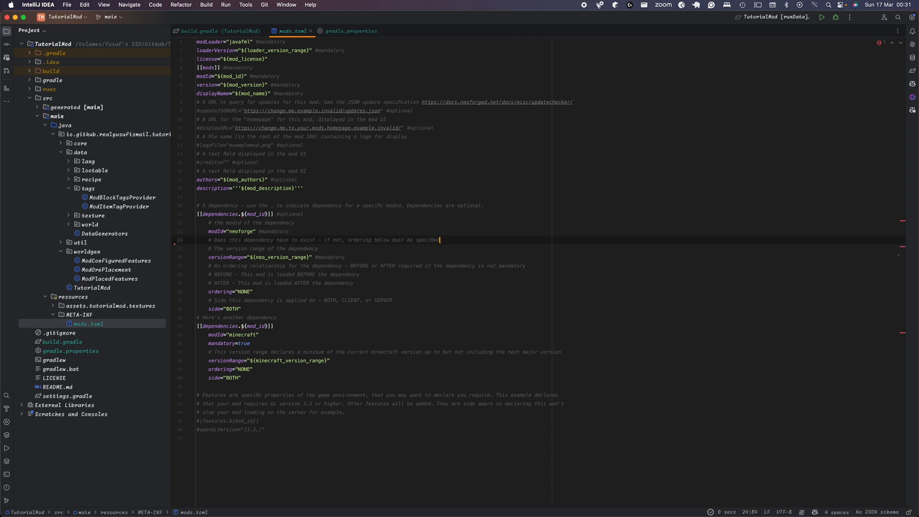
- Make both mods.toml dependencies type="required", with a comment listing required, optional, incompatible, discouraged
{"action": "key", "text": "enter"}
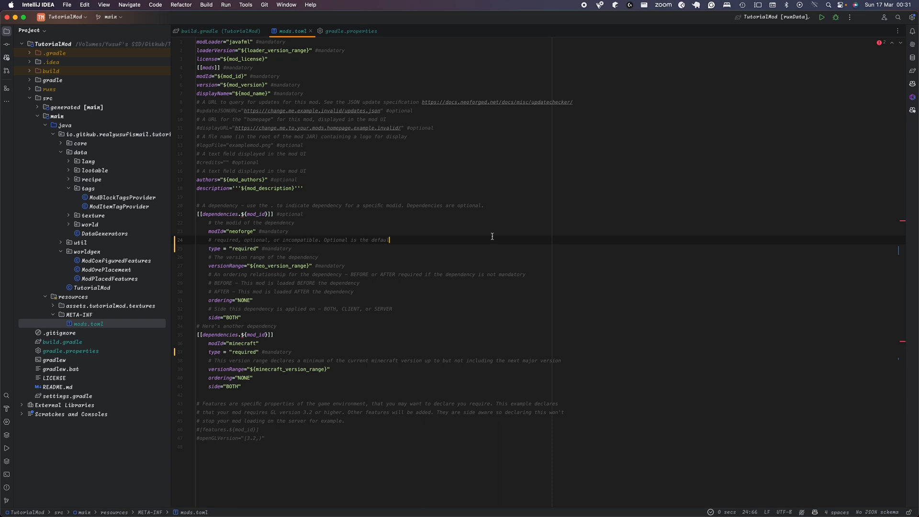
{"action": "key", "text": "Backspace"}
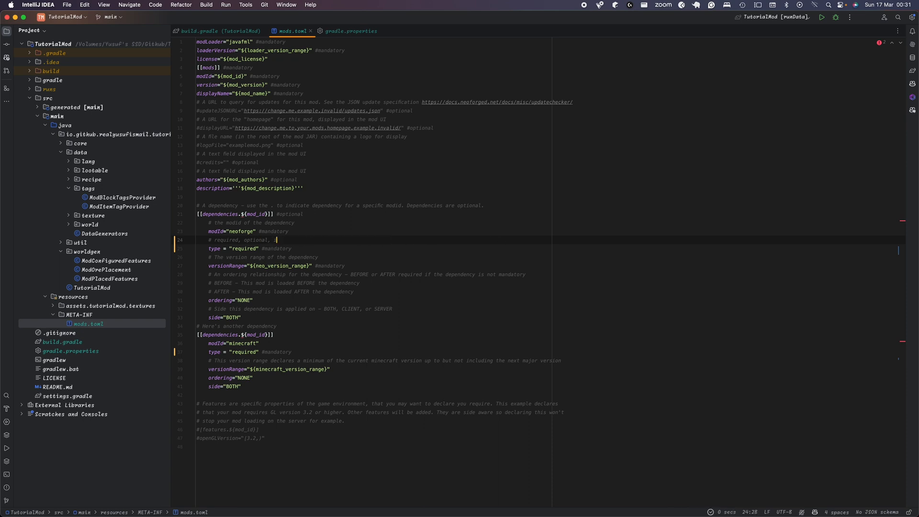
{"action": "type", "text": "incompatible,"}
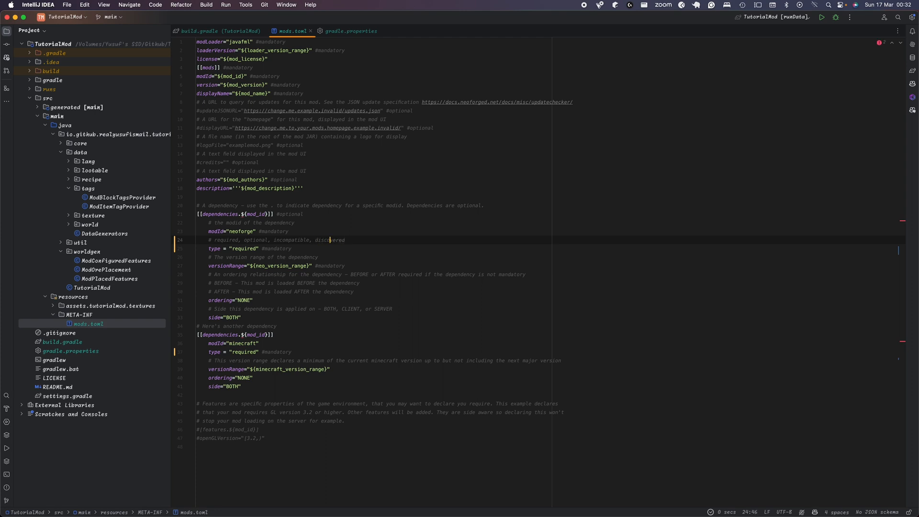
{"action": "type", "text": "discouraged"}
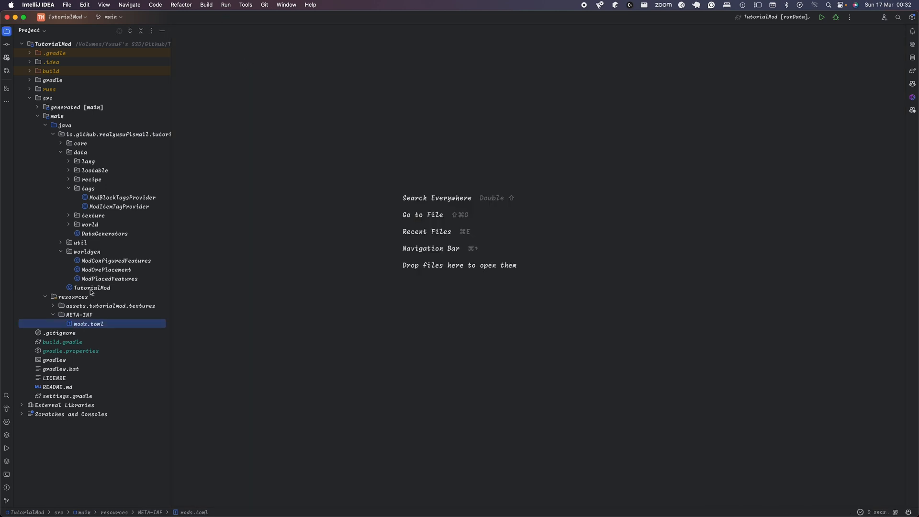
- Open TutorialMod.java and register the FMLClientSetupEvent listener on bus, expanding the imports
{"action": "double_click", "coordinate": [92, 288]}
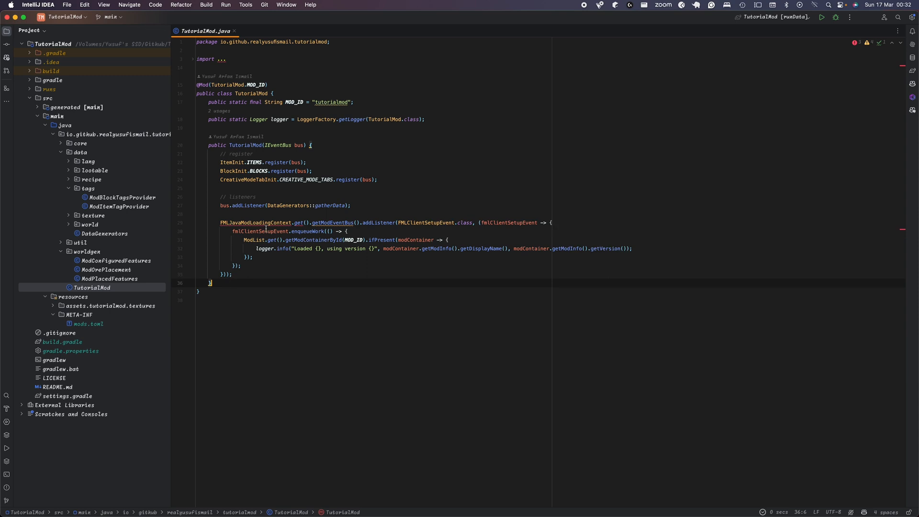
{"action": "mouse_move", "coordinate": [261, 222]}
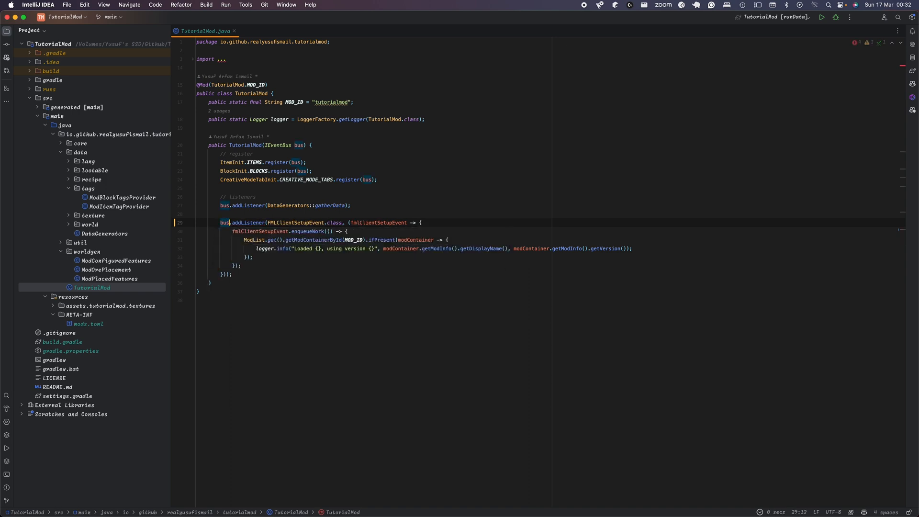
{"action": "left_click", "coordinate": [194, 61]}
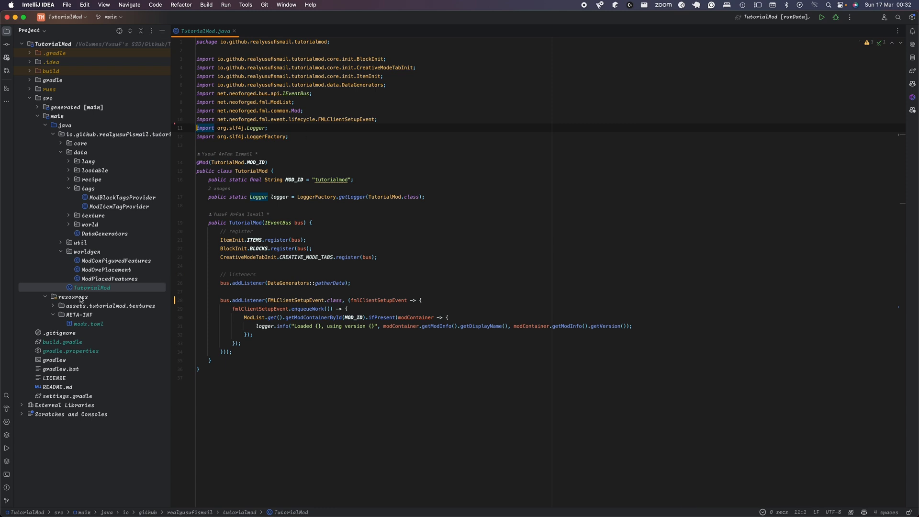
{"action": "mouse_move", "coordinate": [104, 201]}
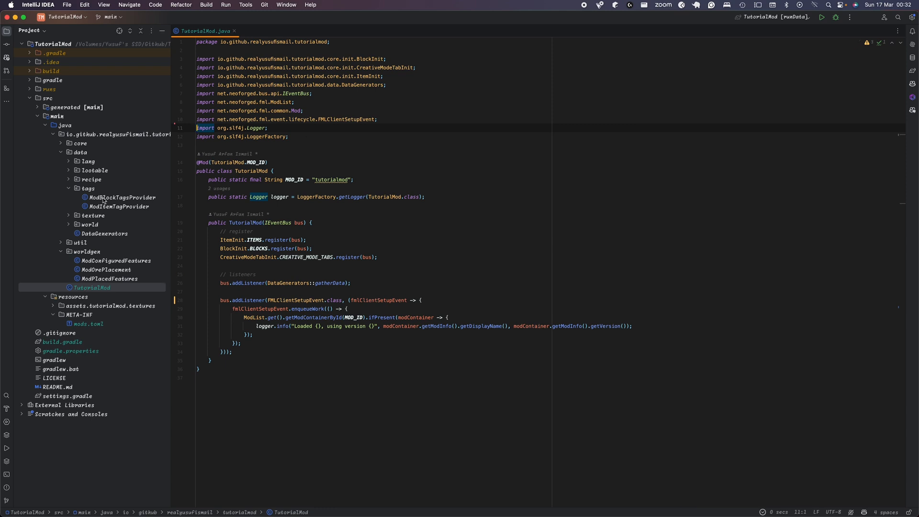
- Check RecipeProvider's constructor and give FurnaceRecipeProvider a RecipeOutput output field
{"action": "double_click", "coordinate": [123, 197]}
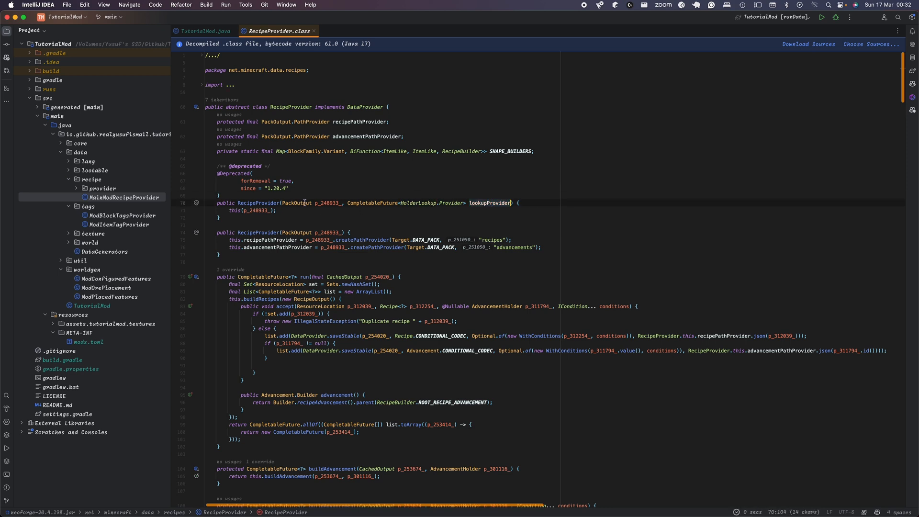
{"action": "left_click", "coordinate": [204, 30]}
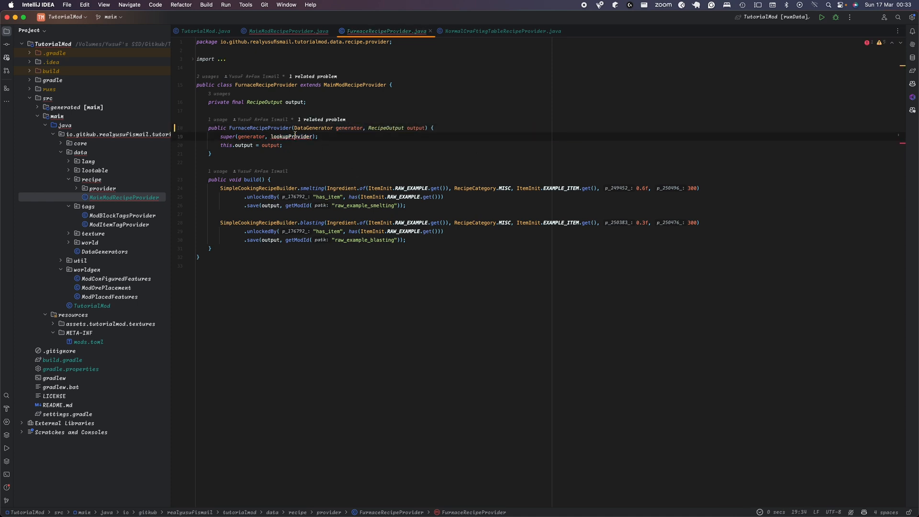
- Add recipeOutput as the second argument to new FurnaceRecipeProvider(...) in MainModRecipeProvider
{"action": "left_click", "coordinate": [287, 31]}
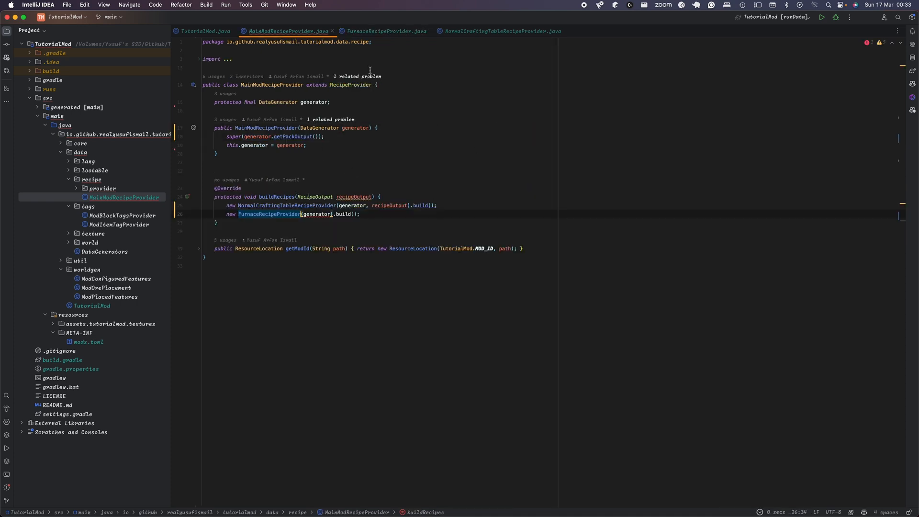
{"action": "left_click", "coordinate": [374, 31]}
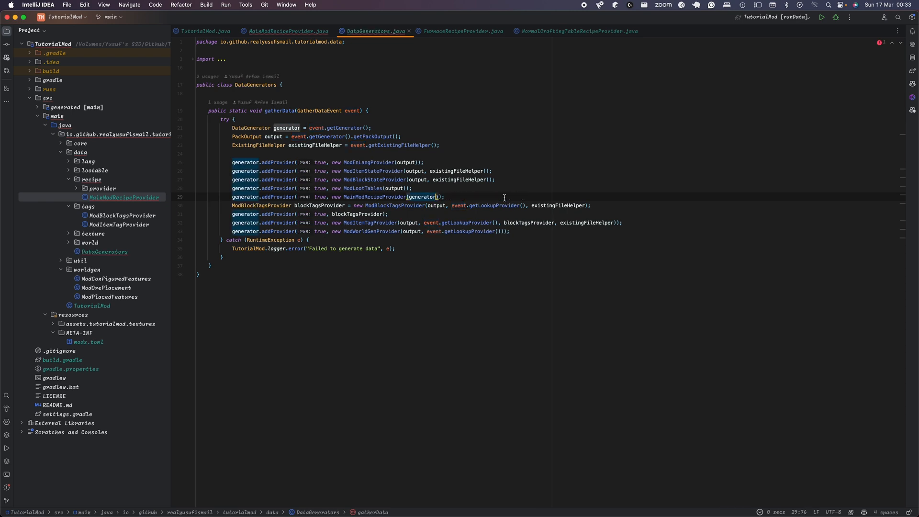
{"action": "left_click", "coordinate": [287, 31]}
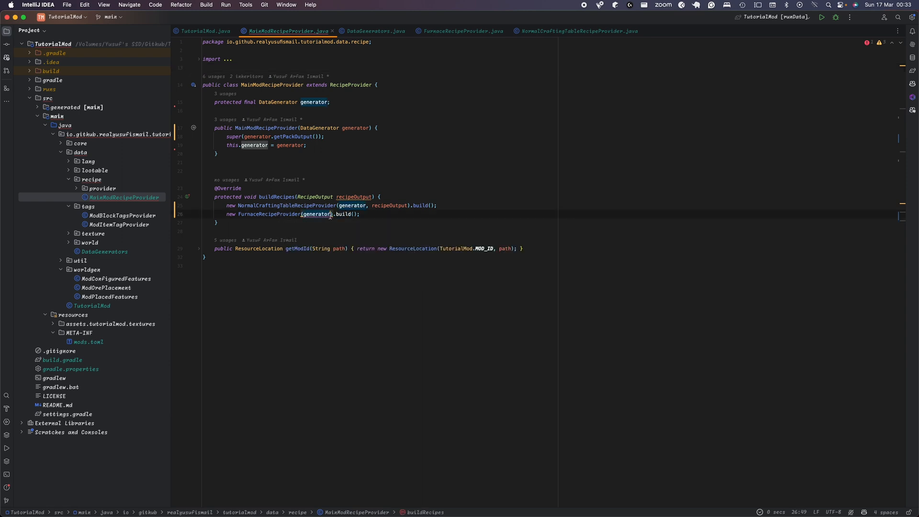
{"action": "type", "text": ", recipeOutput"}
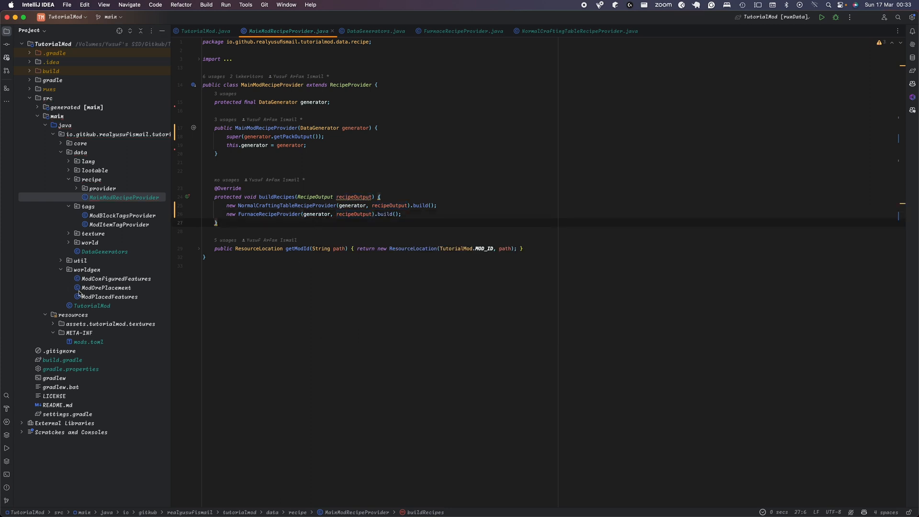
{"action": "mouse_move", "coordinate": [79, 283]}
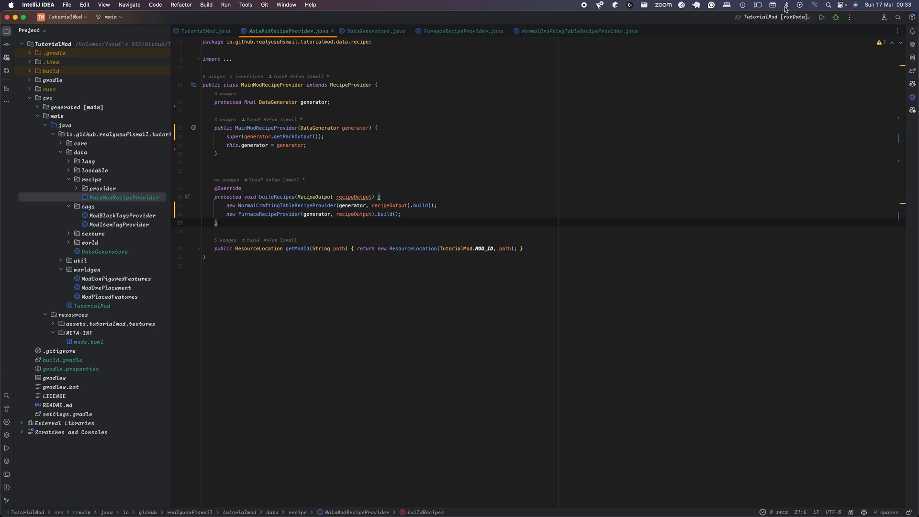
- Run the Gradle build and replace Block.Properties.copy with ofFullCopy in BlockInit
{"action": "left_click", "coordinate": [771, 16]}
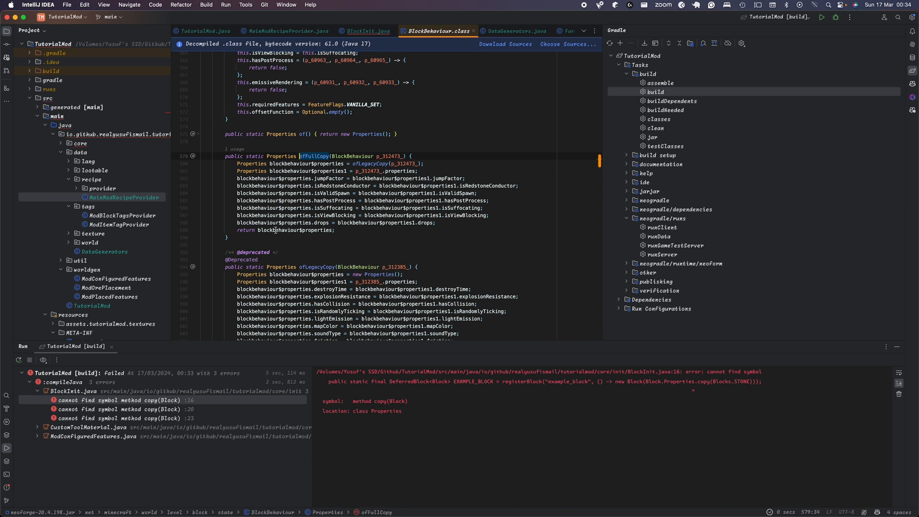
{"action": "scroll", "scroll_direction": "down", "scroll_amount": 3}
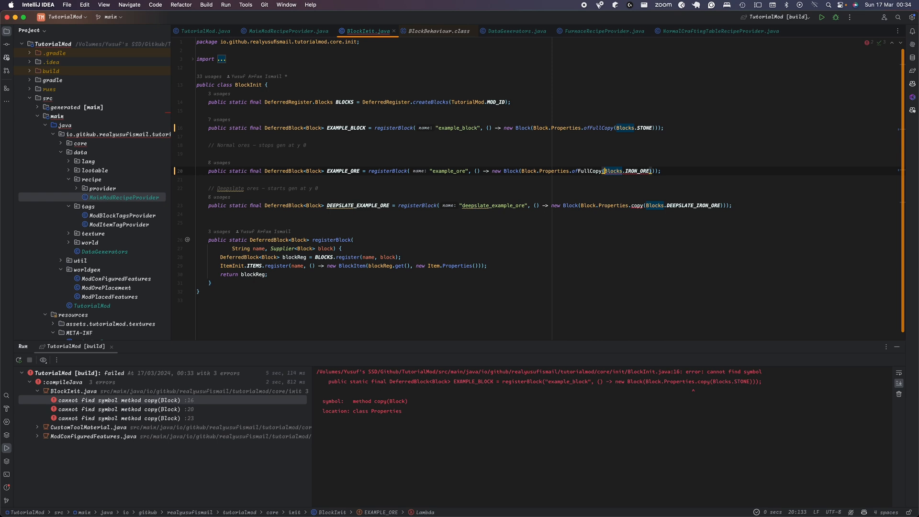
{"action": "type", "text": "of"}
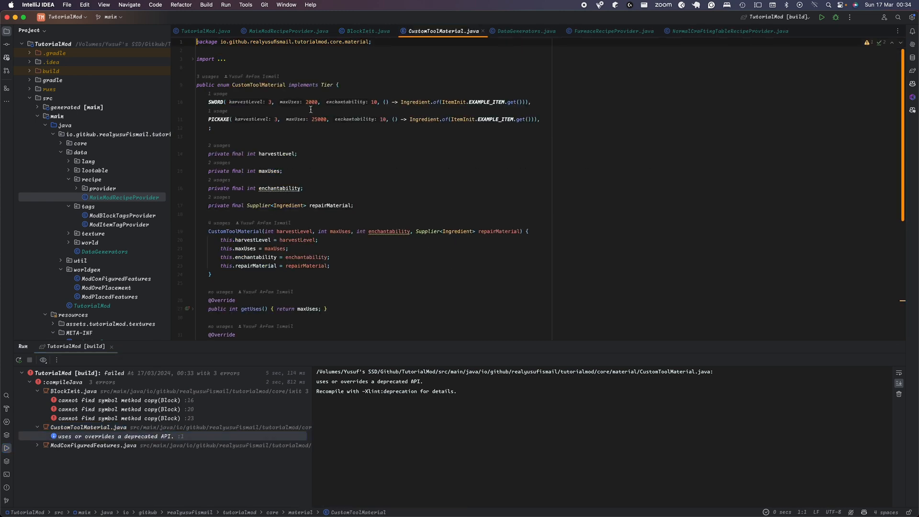
- Apply the Insert '<>' quick fix to ConfiguredFeature in ModConfiguredFeatures
{"action": "left_click", "coordinate": [115, 436]}
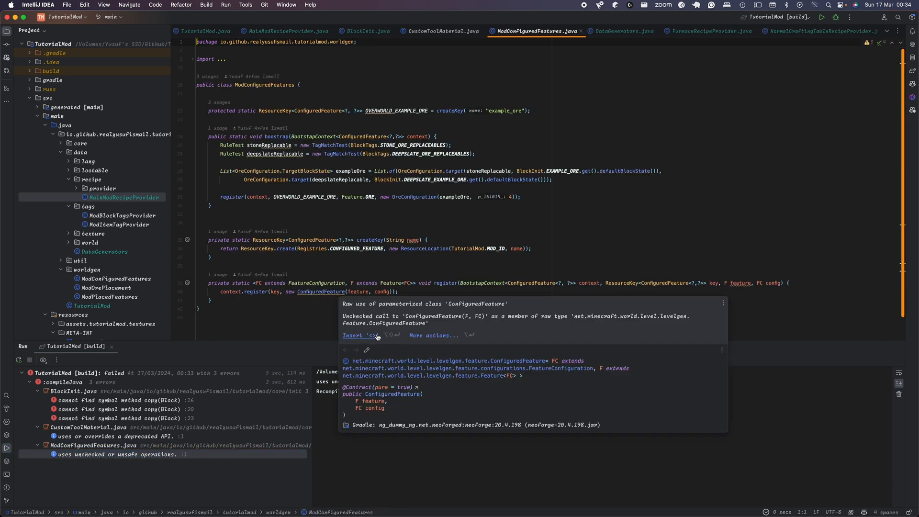
{"action": "left_click", "coordinate": [355, 335]}
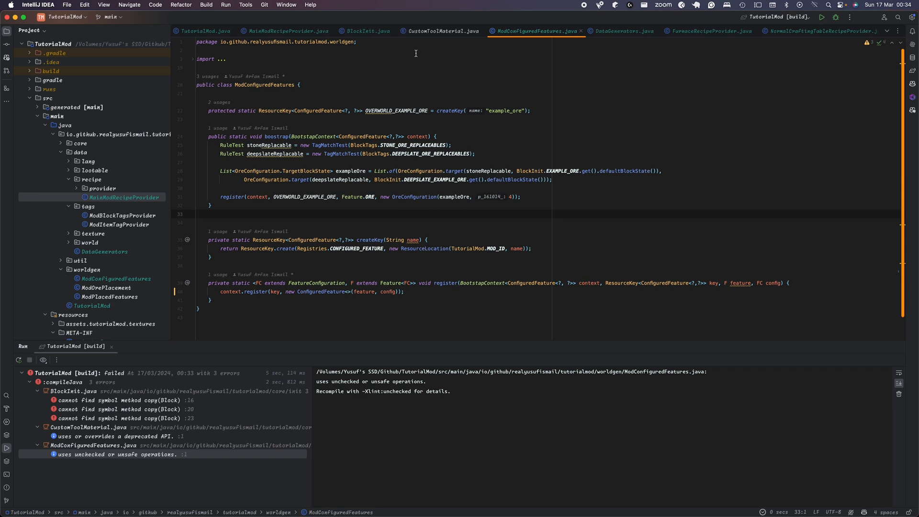
{"action": "left_click", "coordinate": [366, 31]}
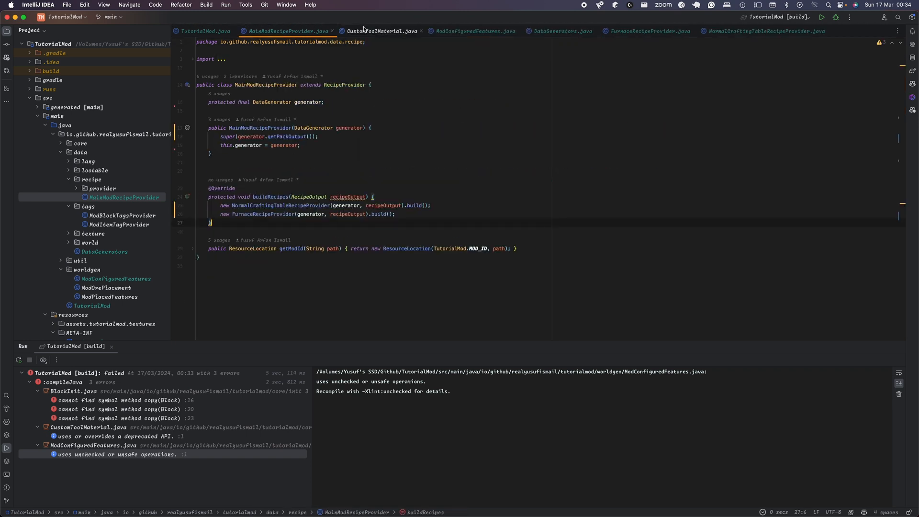
- Close all unmodified editor tabs and review CustomToolMaterial.java's Tier overrides
{"action": "right_click", "coordinate": [383, 30]}
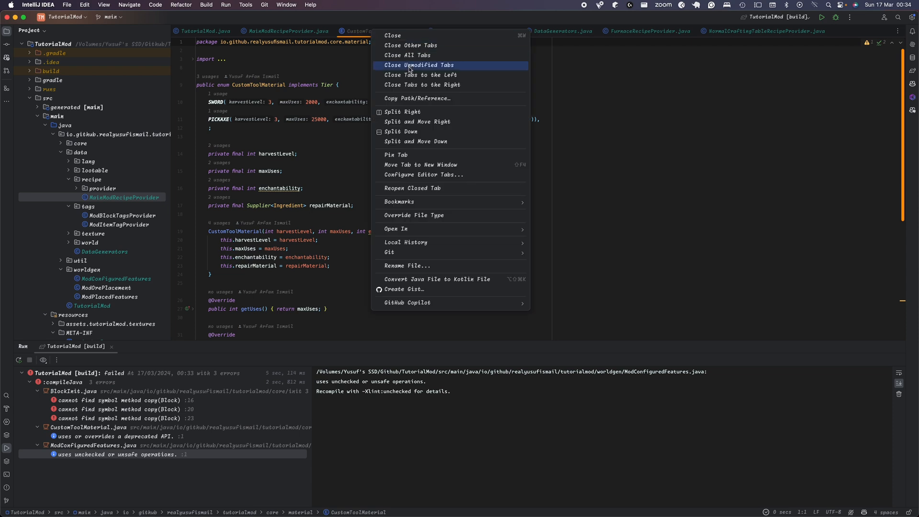
{"action": "left_click", "coordinate": [418, 65]}
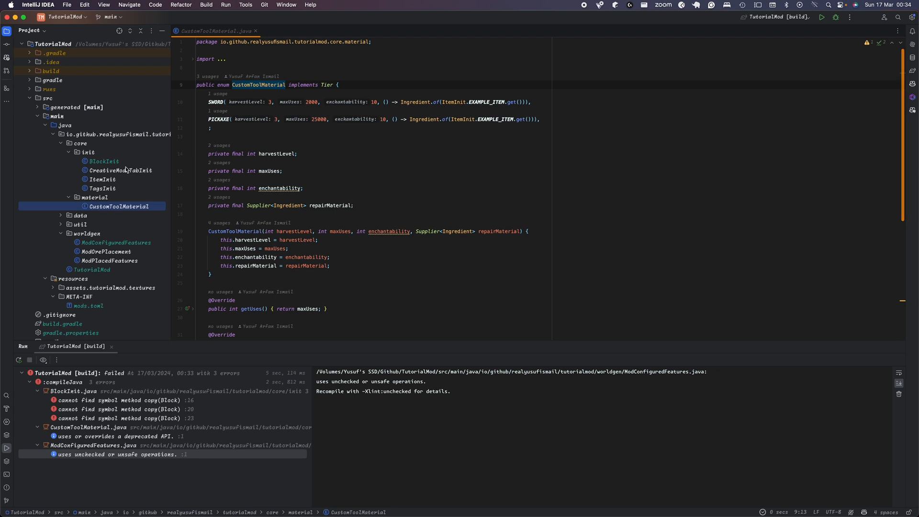
{"action": "mouse_move", "coordinate": [244, 195]}
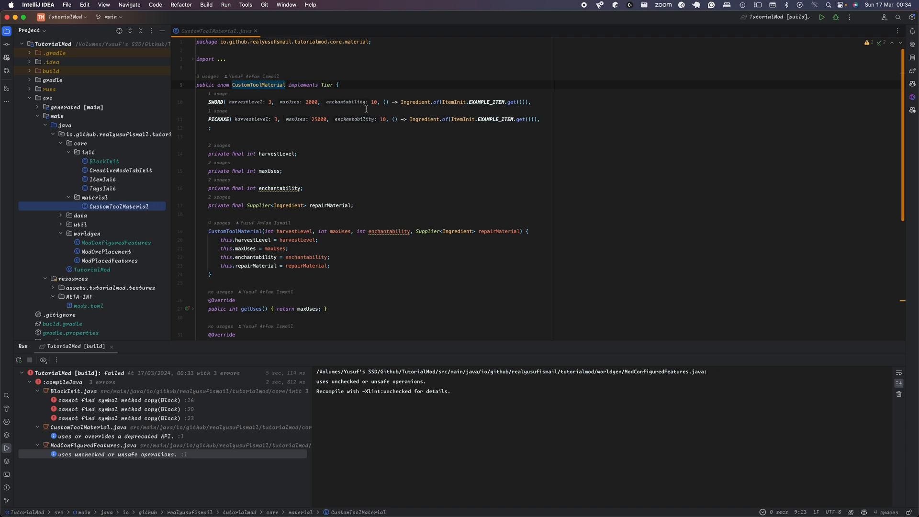
{"action": "scroll", "scroll_direction": "down", "scroll_amount": 3}
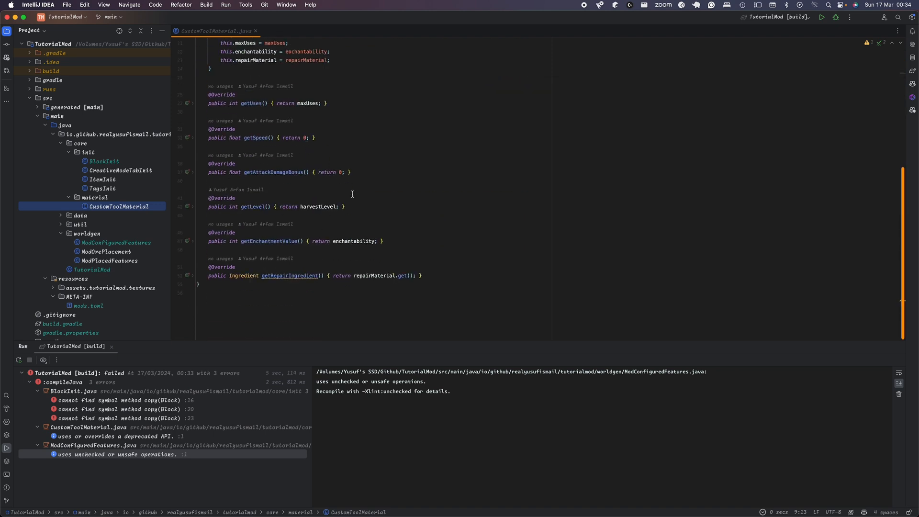
{"action": "mouse_move", "coordinate": [342, 241]}
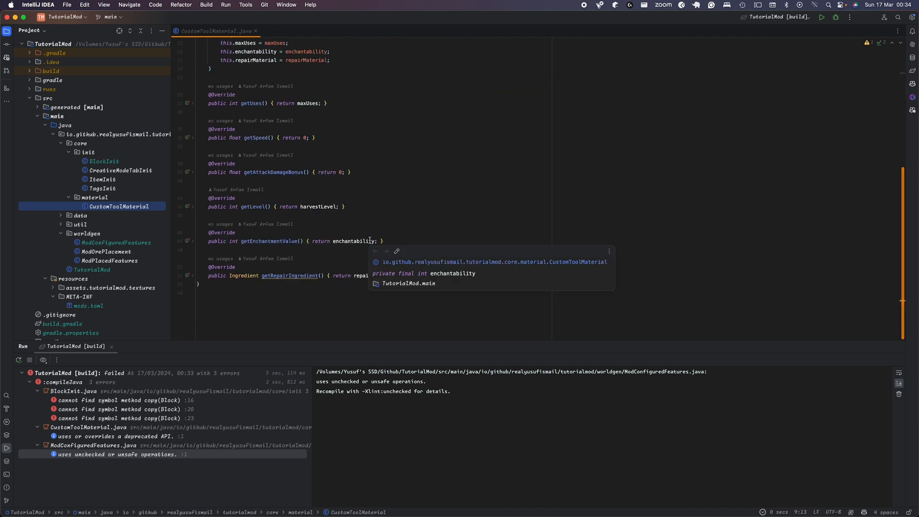
{"action": "left_click", "coordinate": [387, 166]}
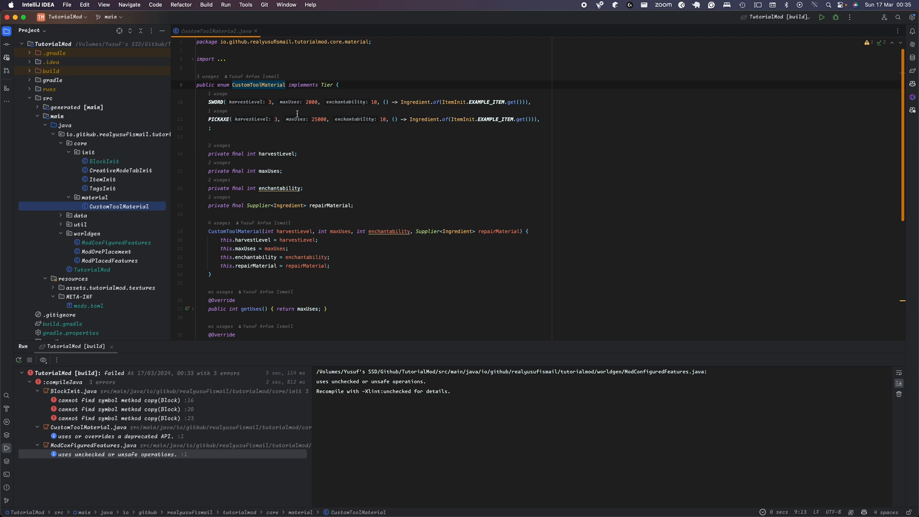
{"action": "mouse_move", "coordinate": [284, 133]}
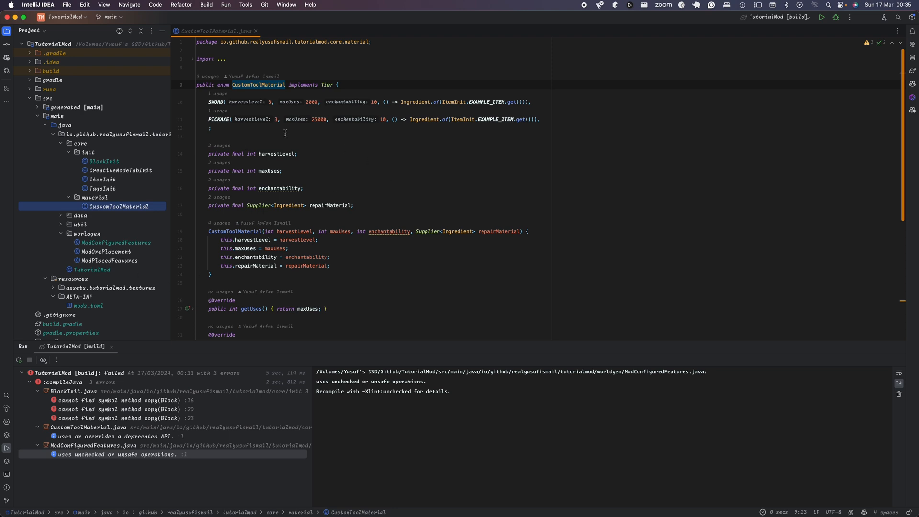
{"action": "mouse_move", "coordinate": [115, 200]}
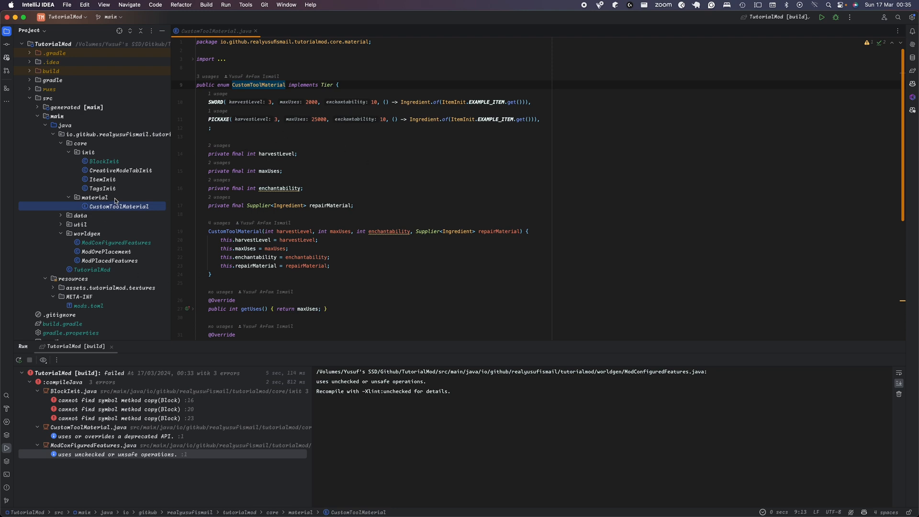
{"action": "mouse_move", "coordinate": [264, 222]}
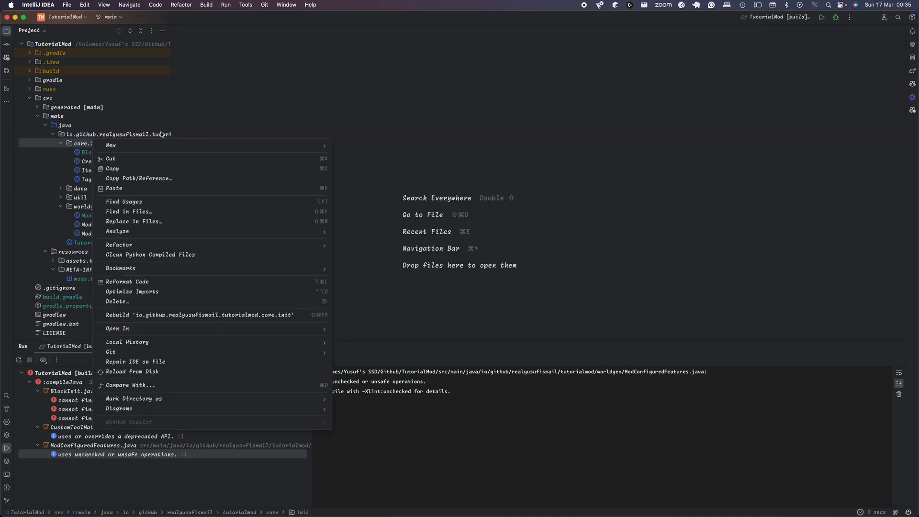
- Create a new TierInit Java class in the init package
{"action": "left_click", "coordinate": [349, 152]}
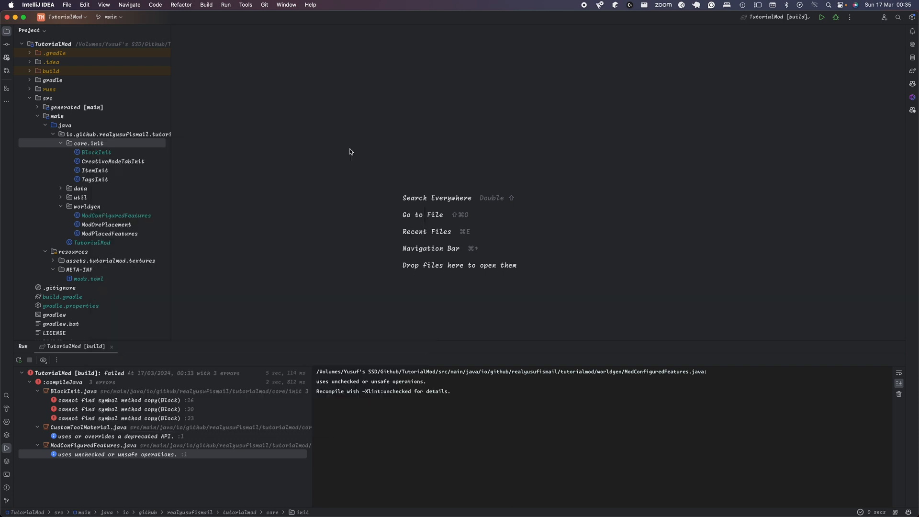
{"action": "type", "text": "Tier"}
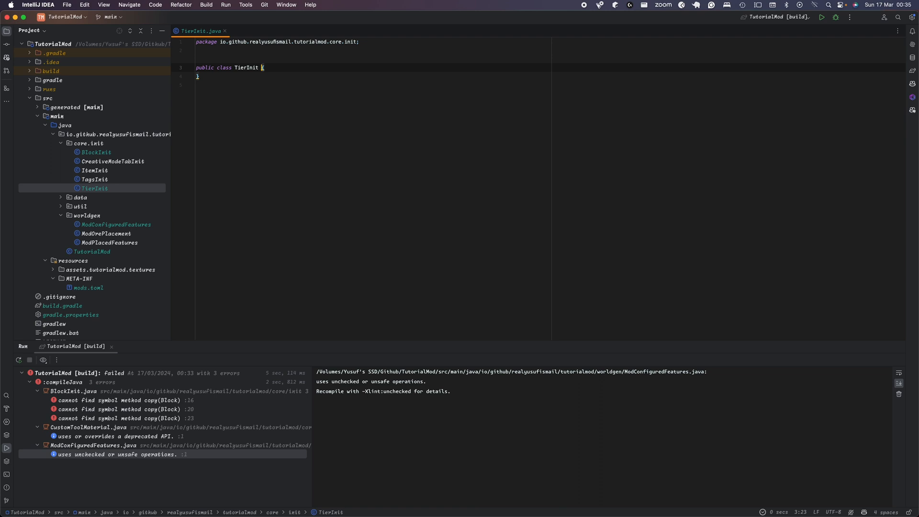
{"action": "key", "text": "enter"}
{"action": "type", "text": "public static"}
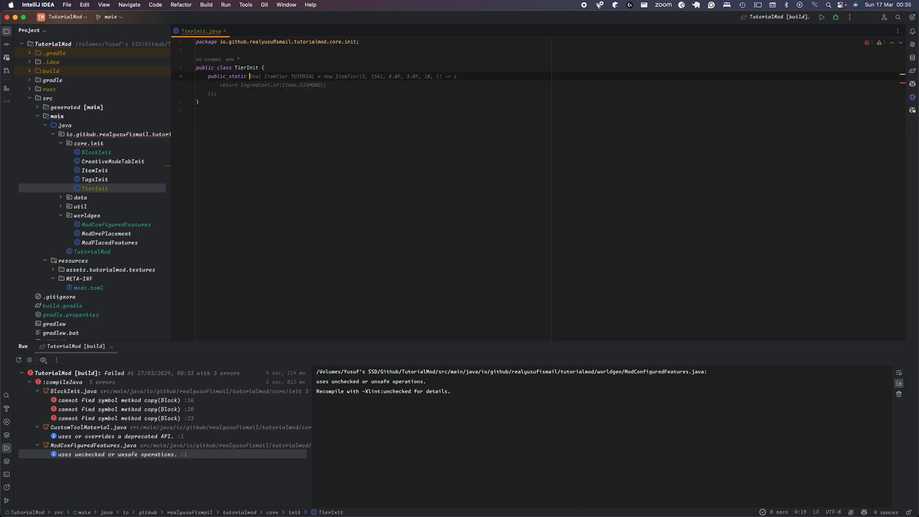
- Declare SWORD as a SimpleTier with level 3, 2000 uses and enchantment value 10
{"action": "type", "text": "SimpleTier"}
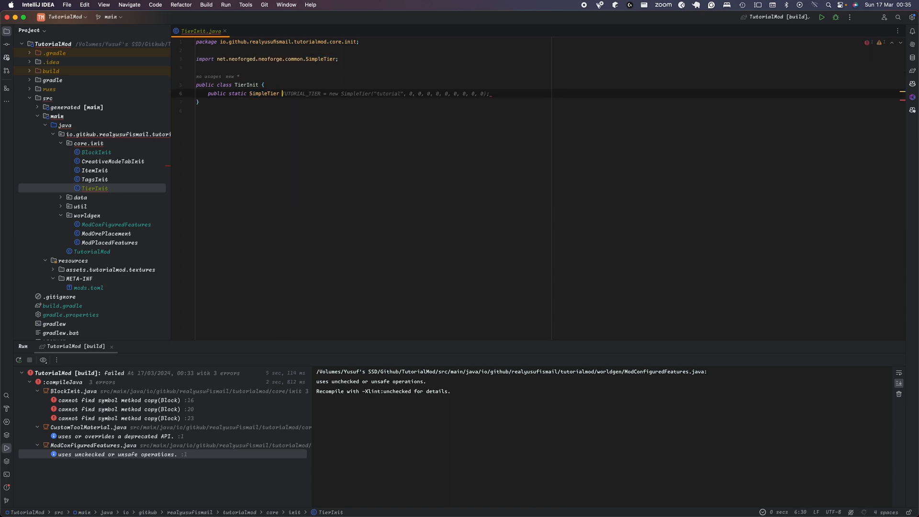
{"action": "type", "text": "SWORD = new SimpleTier("}
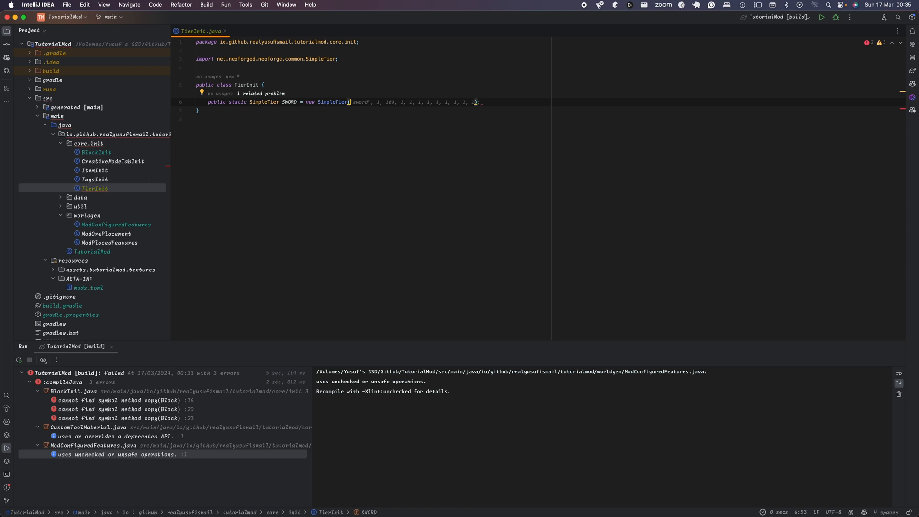
{"action": "type", "text": "level: 3,"}
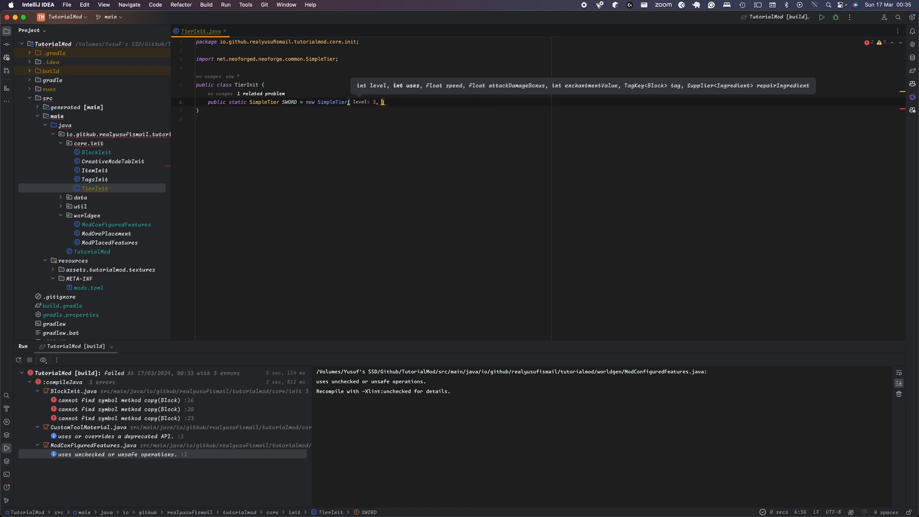
{"action": "type", "text": "561, 8.0F, 3.0F, 10, 10"}
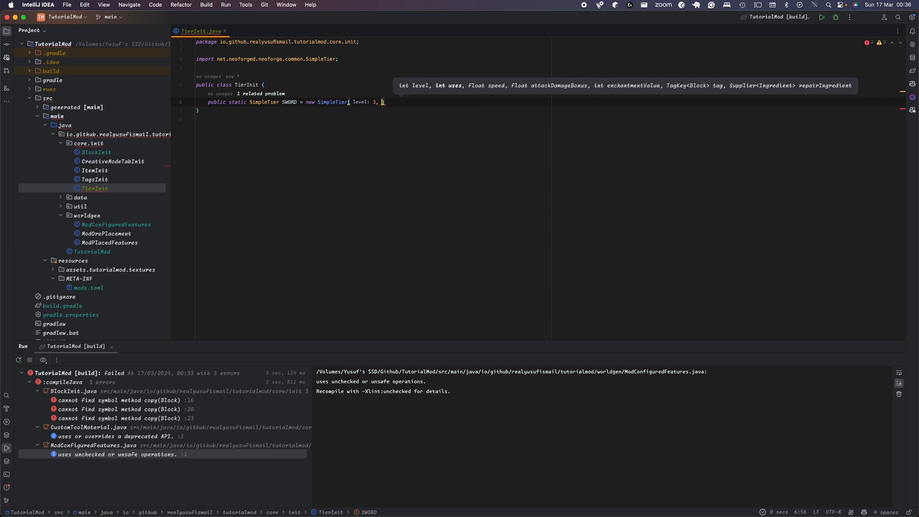
{"action": "type", "text": "uses: 2000,"}
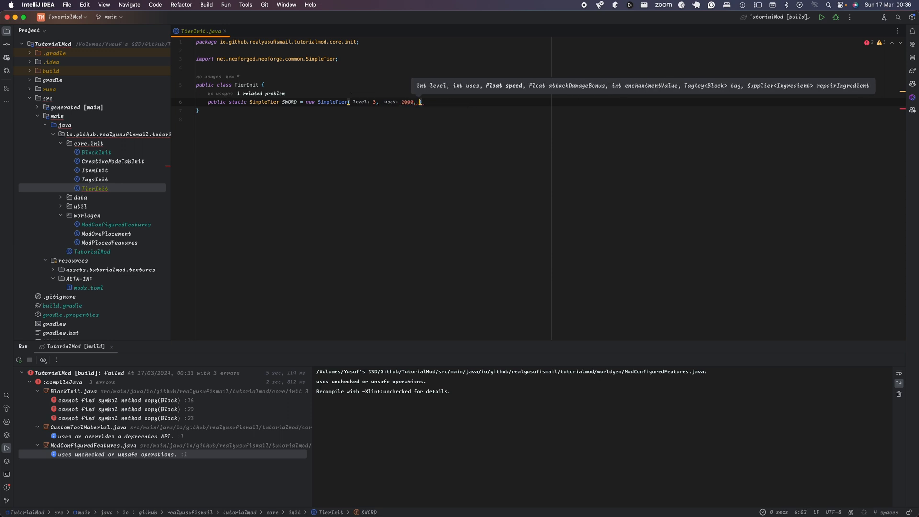
{"action": "type", "text": "10, 10, 10, 10, 10, 10, 10, 10, 10"}
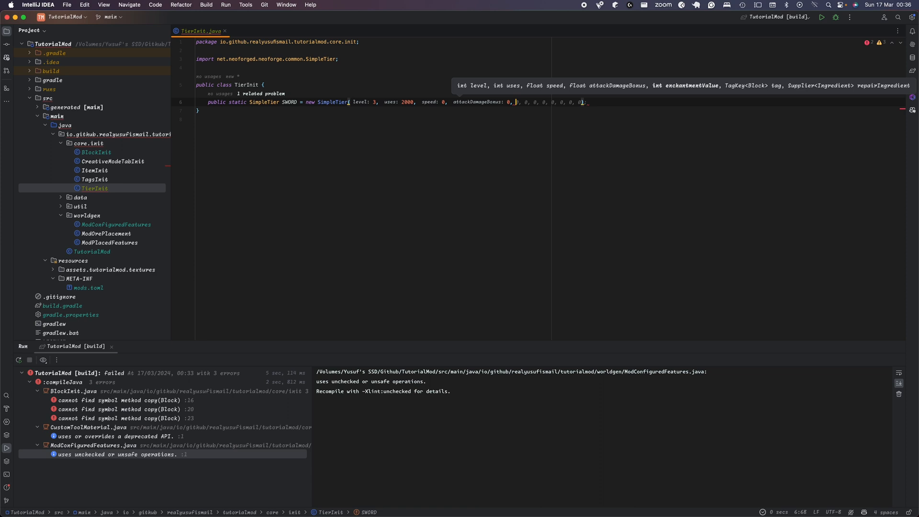
{"action": "type", "text": "enchantmentValue: 10,"}
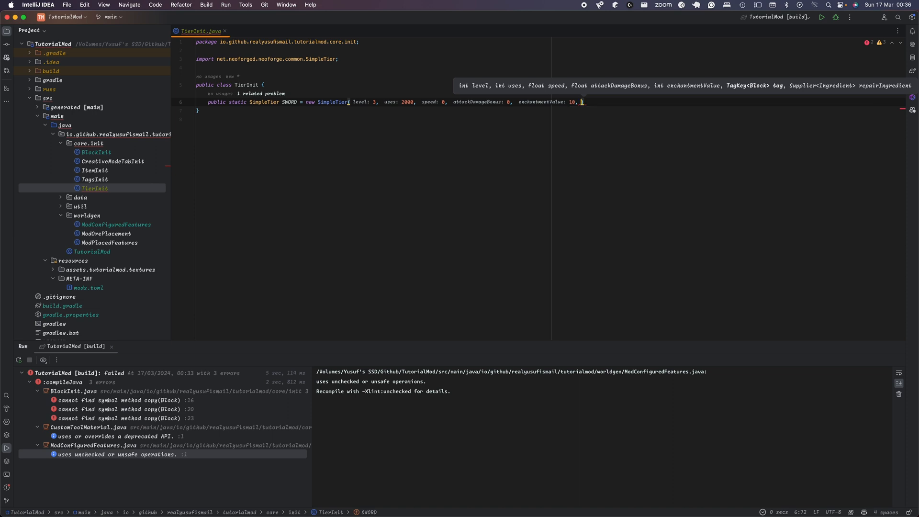
{"action": "left_click", "coordinate": [94, 179]}
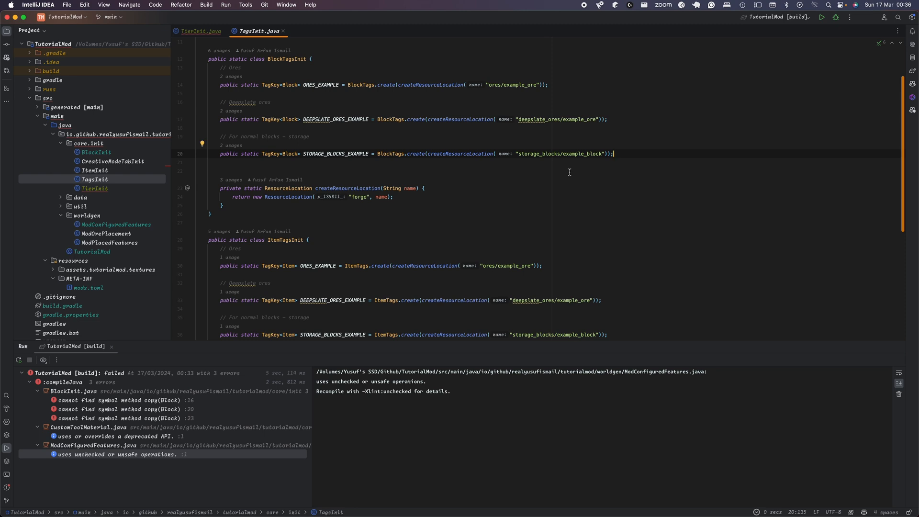
{"action": "mouse_move", "coordinate": [230, 313]}
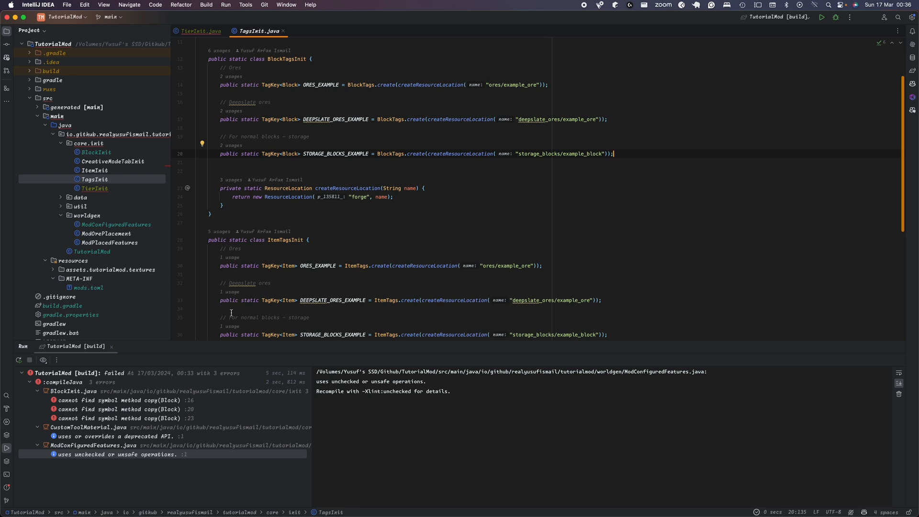
- Browse ModItemTagProvider under data > tags, ItemInit's tool registrations, and TagsInit
{"action": "left_click", "coordinate": [80, 197]}
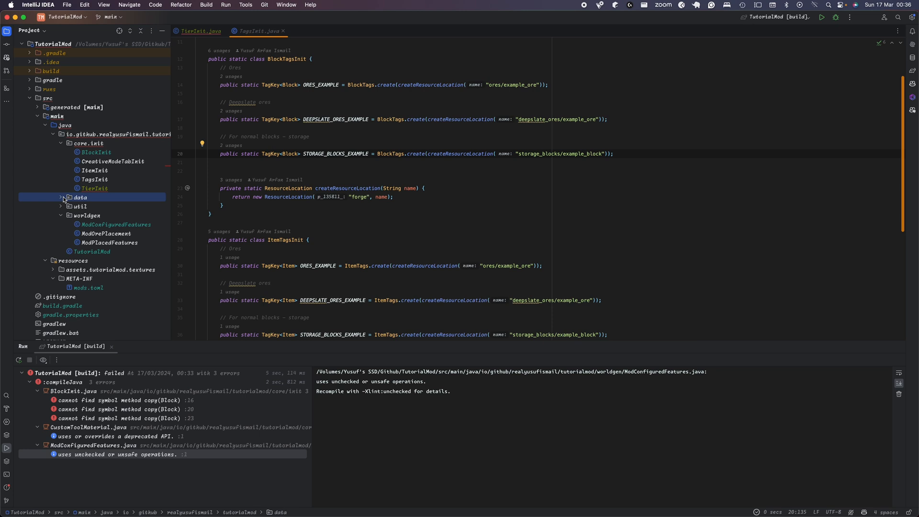
{"action": "double_click", "coordinate": [118, 252]}
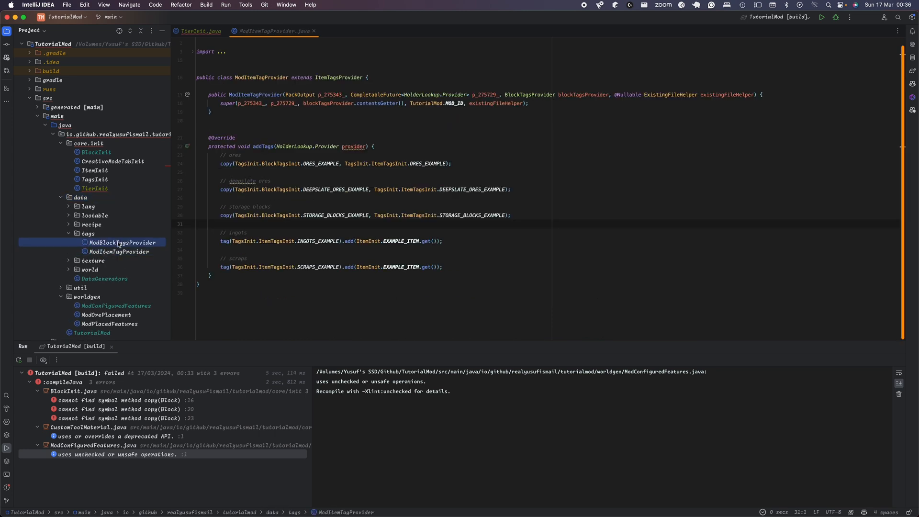
{"action": "left_click", "coordinate": [121, 243]}
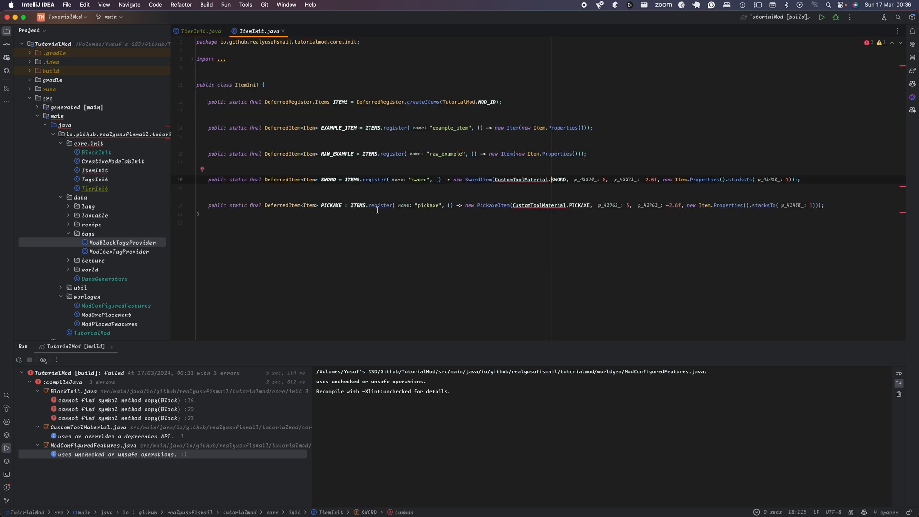
{"action": "left_click", "coordinate": [94, 188]}
{"action": "type", "text": "public static tag"}
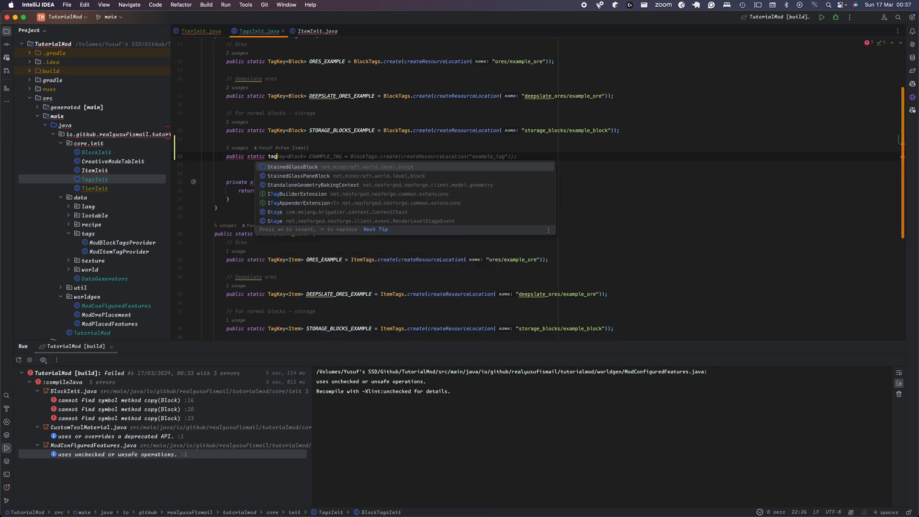
- Declare NEEDS_EXAMPLE as BlockTags.create with resource location "needs/example" in BlockTagsInit
{"action": "type", "text": "TagKey"}
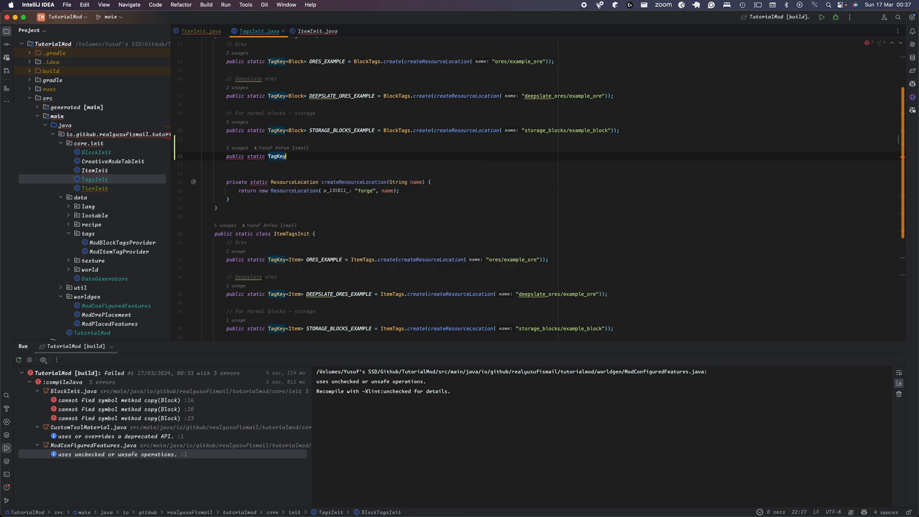
{"action": "type", "text": "<Block>"}
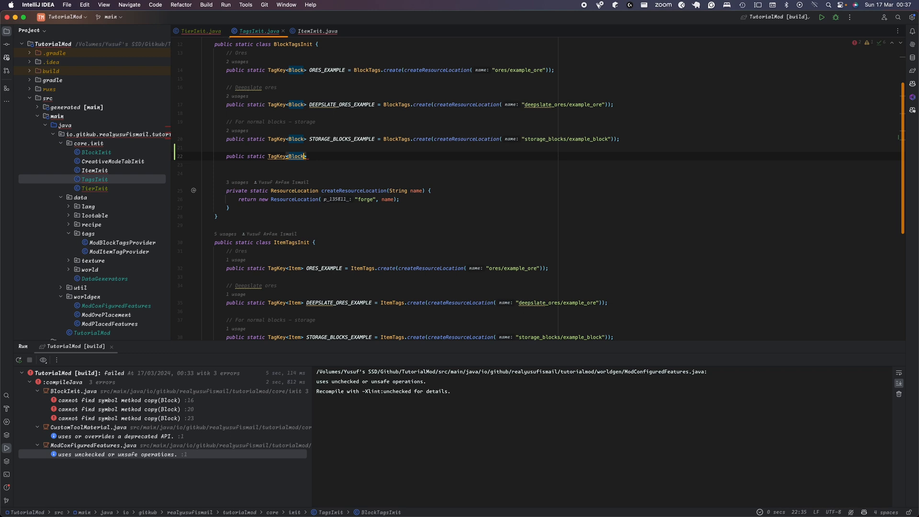
{"action": "type", "text": "NEEDS"}
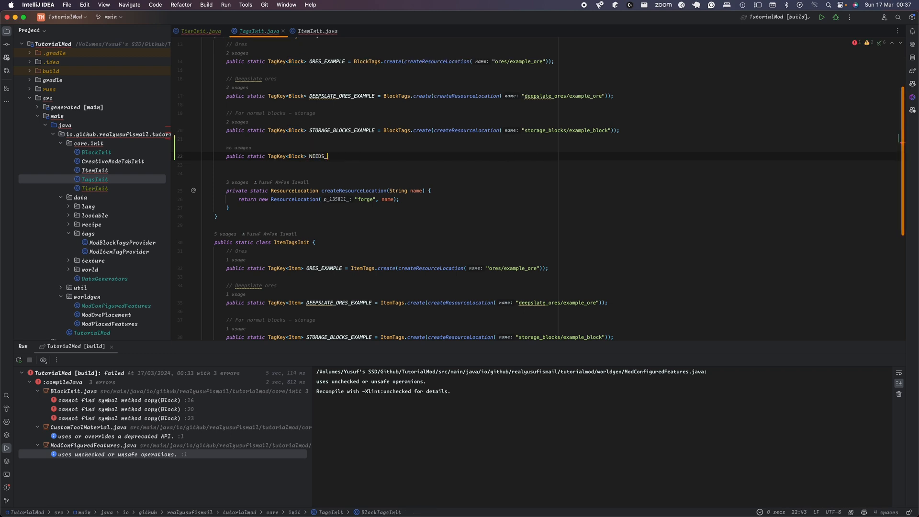
{"action": "type", "text": "_EXAMPLE = BlockTags.create(createResourceLocation(\"needs/example\"));"}
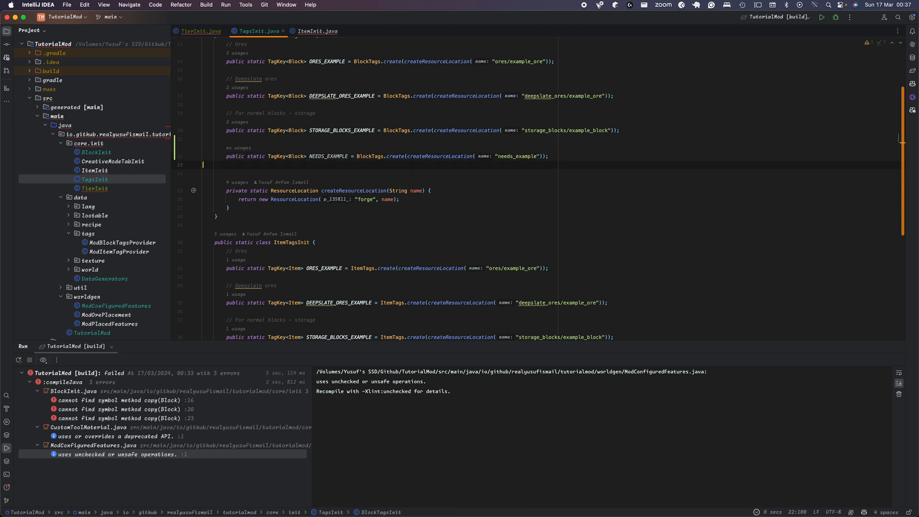
- Write a private createCustomResourceLocation helper built from TutorialMod.MOD_ID
{"action": "type", "text": "private static ResourceLocation"}
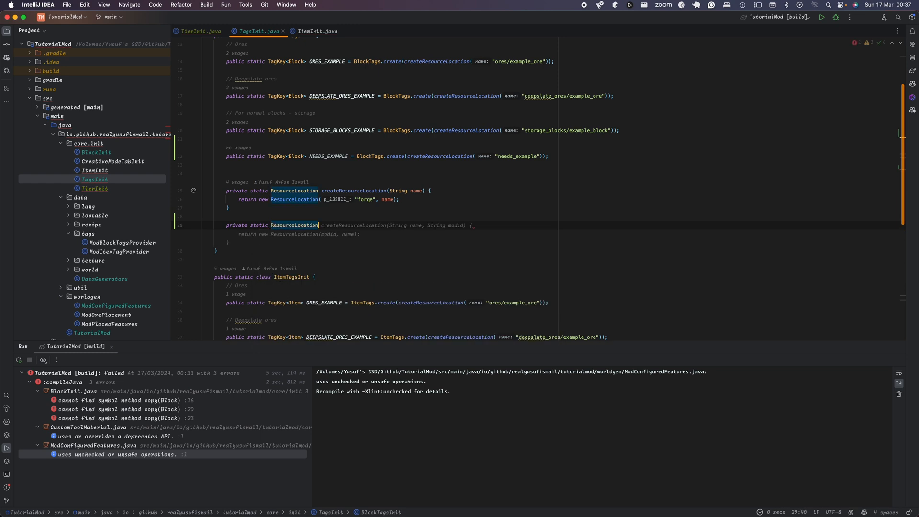
{"action": "type", "text": "c"}
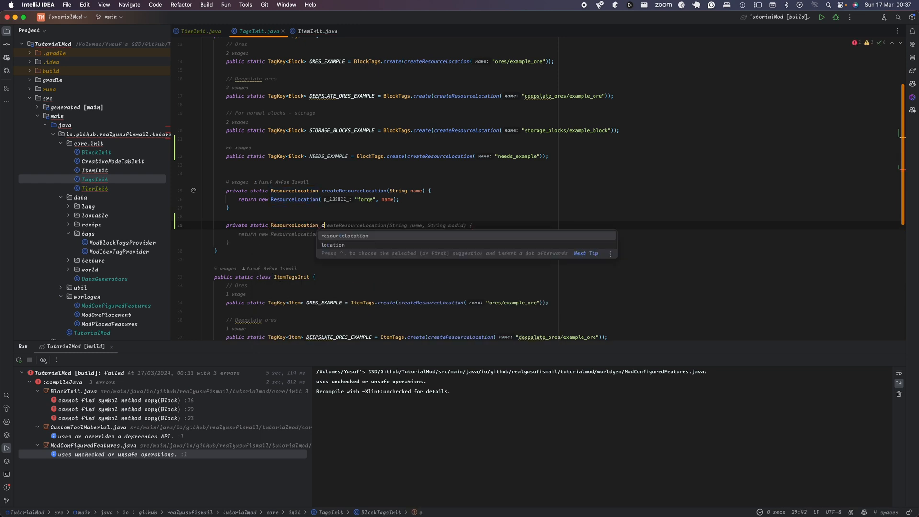
{"action": "type", "text": "r"}
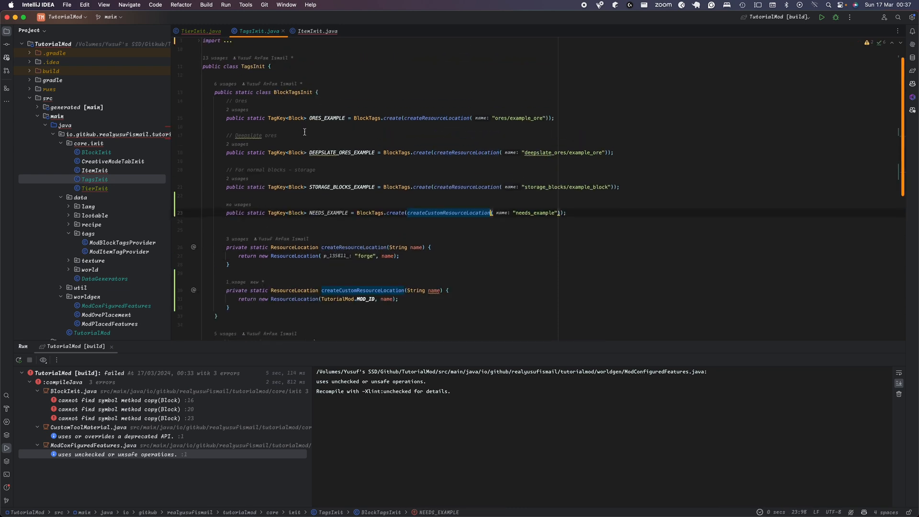
{"action": "left_click", "coordinate": [315, 31]}
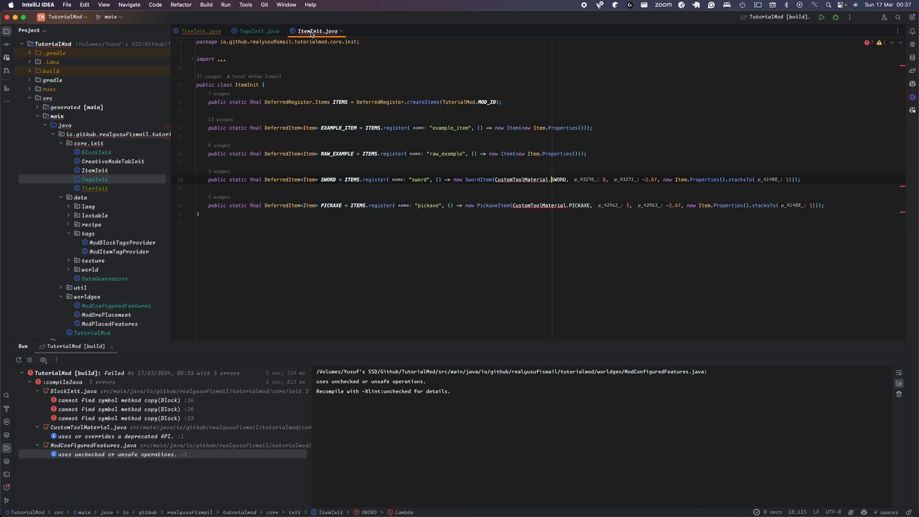
- Pass TagsInit.BlockTagsInit.NEEDS_EXAMPLE and Ingredient.of(ItemInit.EXAMPLE_ITEM) to the SWORD tier
{"action": "left_click", "coordinate": [201, 31]}
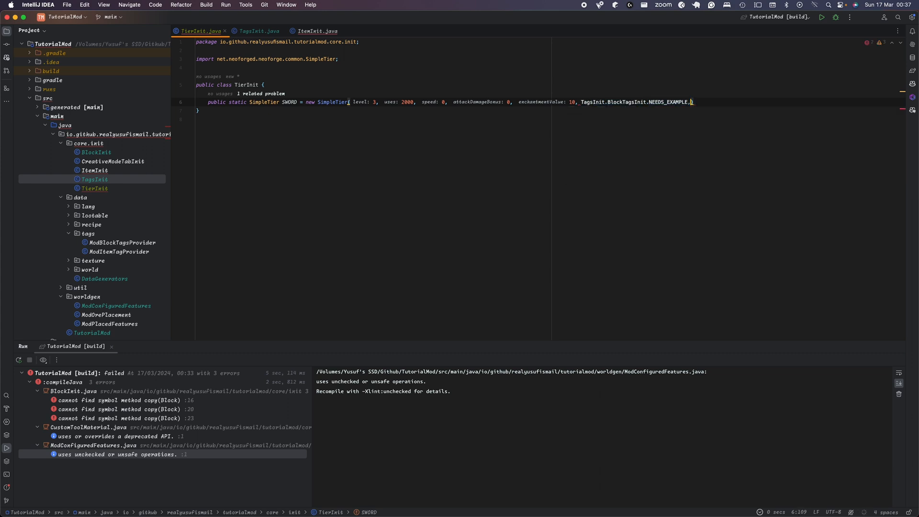
{"action": "type", "text": "TagsInit.ItemTagsInit.INGOTS_EXAMPLE"}
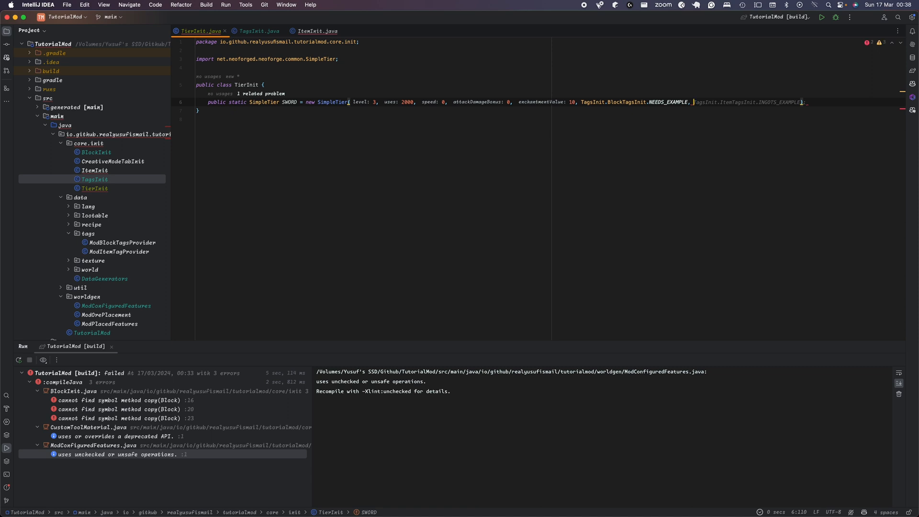
{"action": "type", "text": "In"}
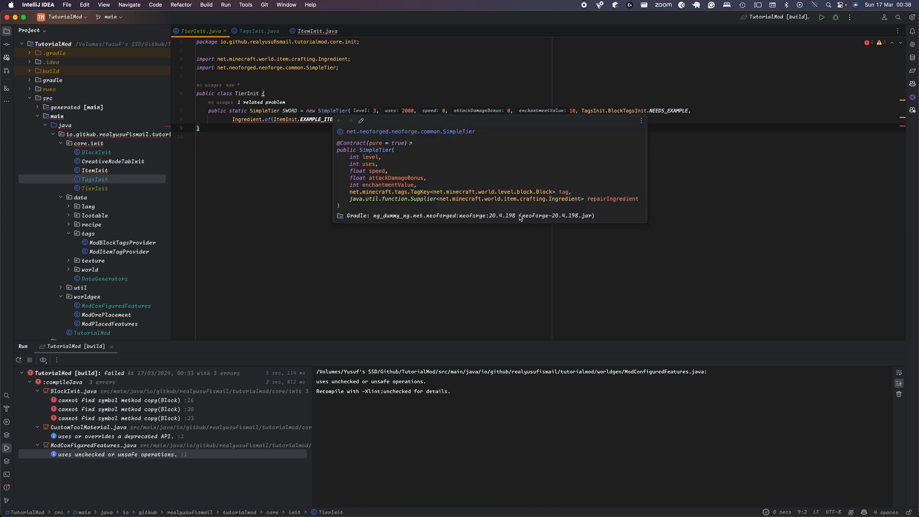
{"action": "mouse_move", "coordinate": [382, 188]}
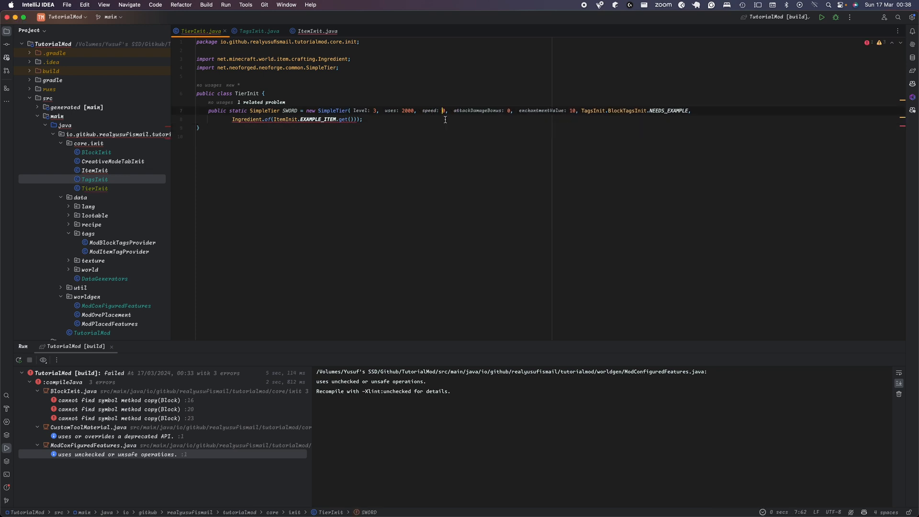
- Use 0f speed and attack values with a repair lambda, plus a PICKAXE tier at speed 3f
{"action": "type", "text": "."}
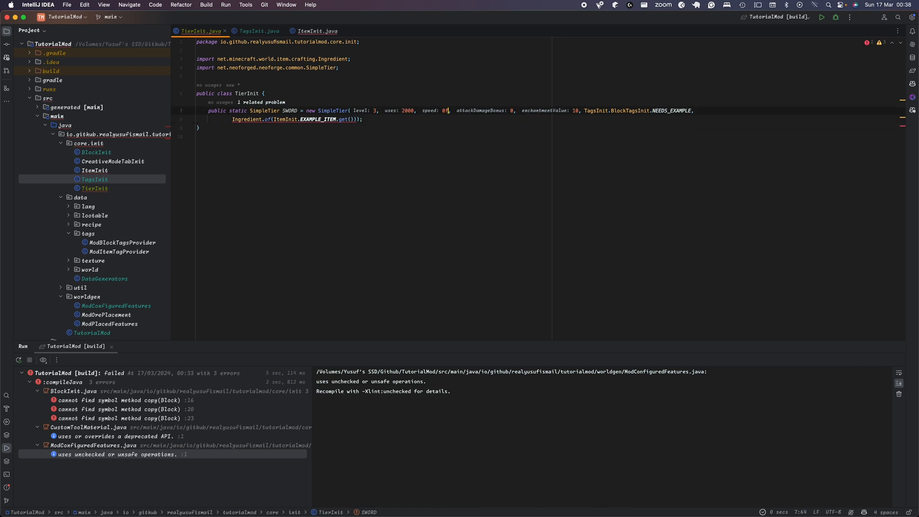
{"action": "type", "text": ".0"}
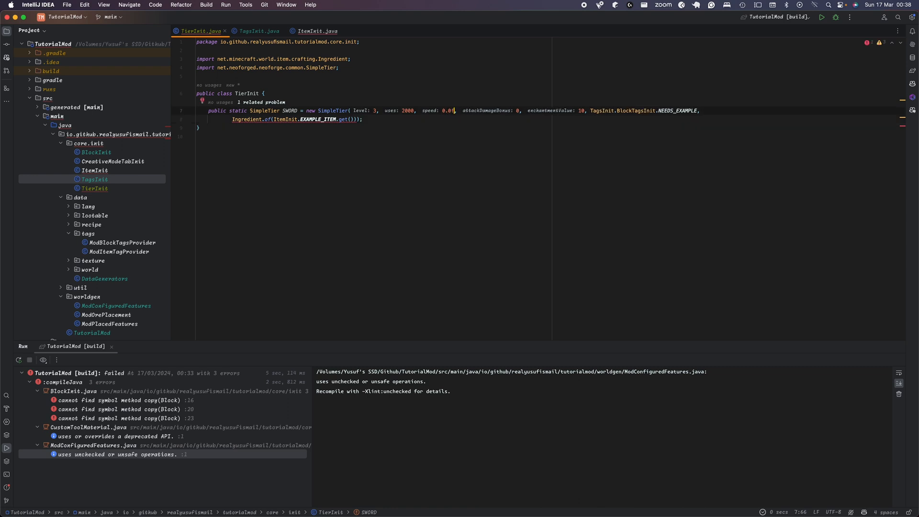
{"action": "mouse_move", "coordinate": [344, 119]}
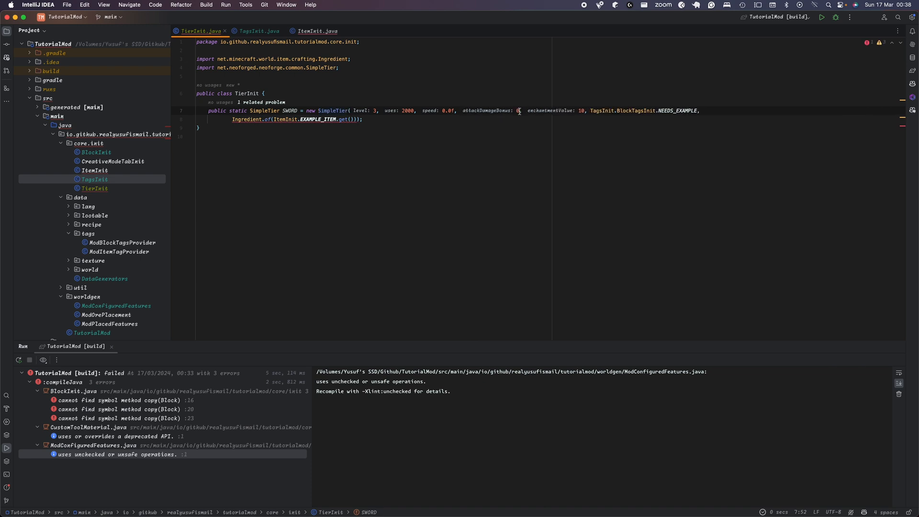
{"action": "type", "text": ".0"}
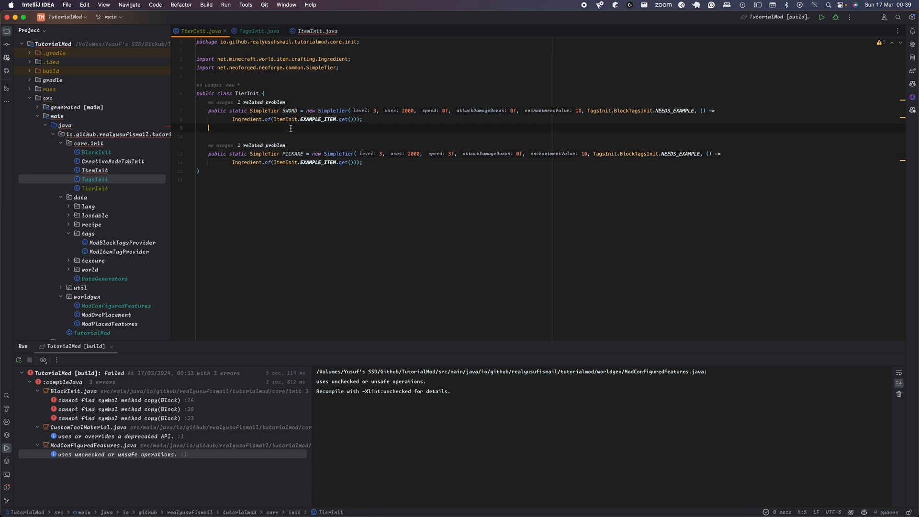
- Comment above PICKAXE: level 3 is diamond; speed must exceed 0 to mine
{"action": "type", "text": "//"}
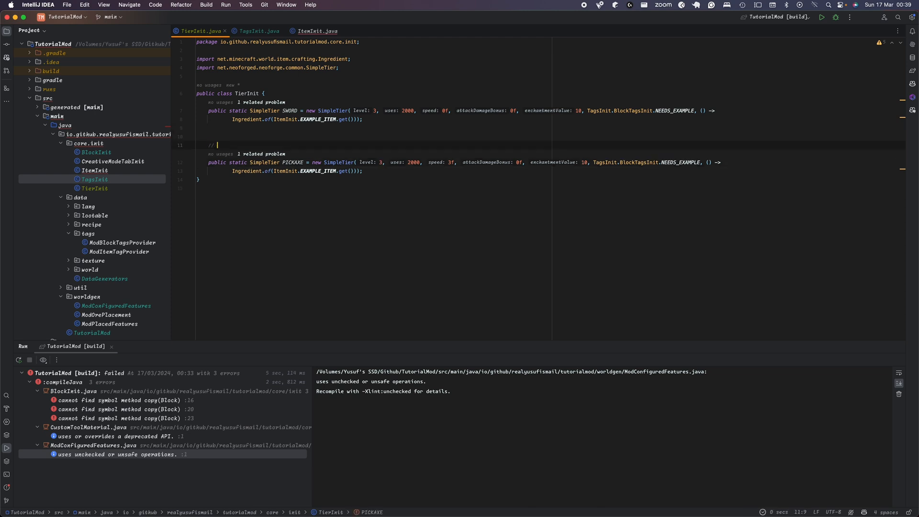
{"action": "type", "text": "level 3 (iron) durability, 2000"}
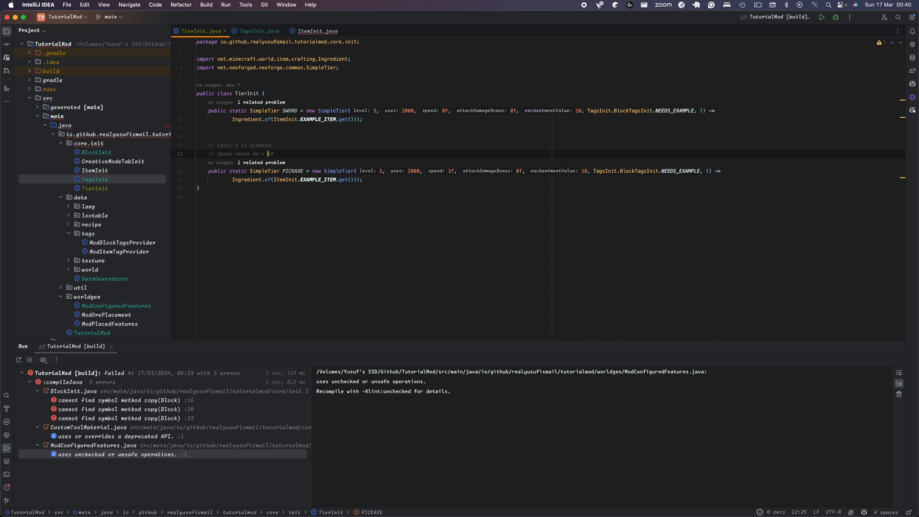
{"action": "type", "text": "to be faster than diamond."}
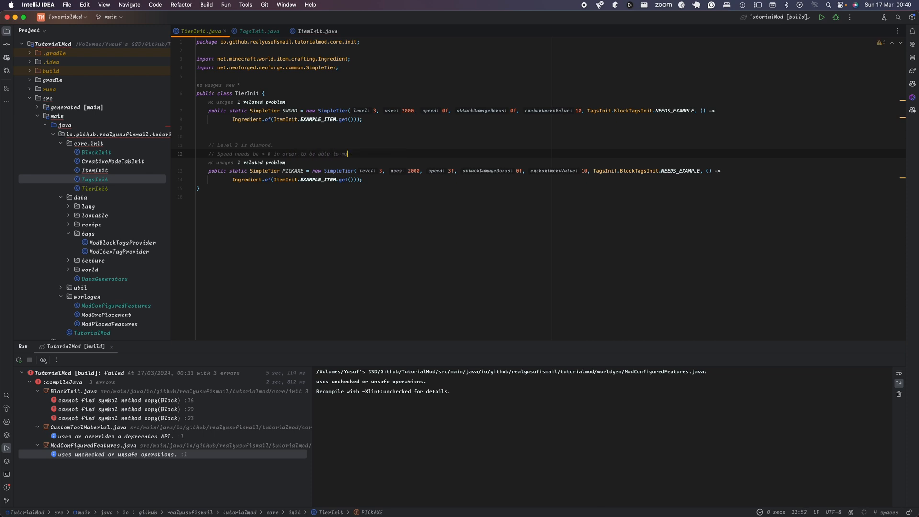
{"action": "type", "text": "ine."}
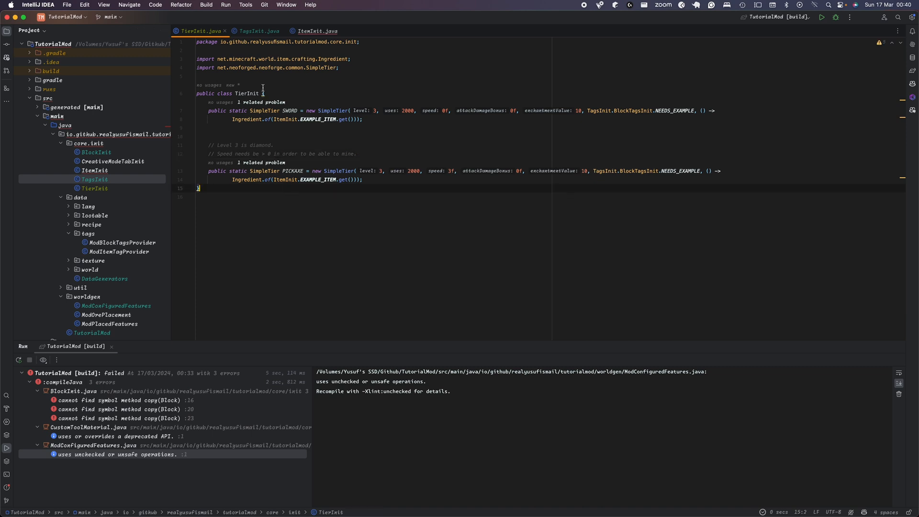
{"action": "left_click", "coordinate": [316, 31]}
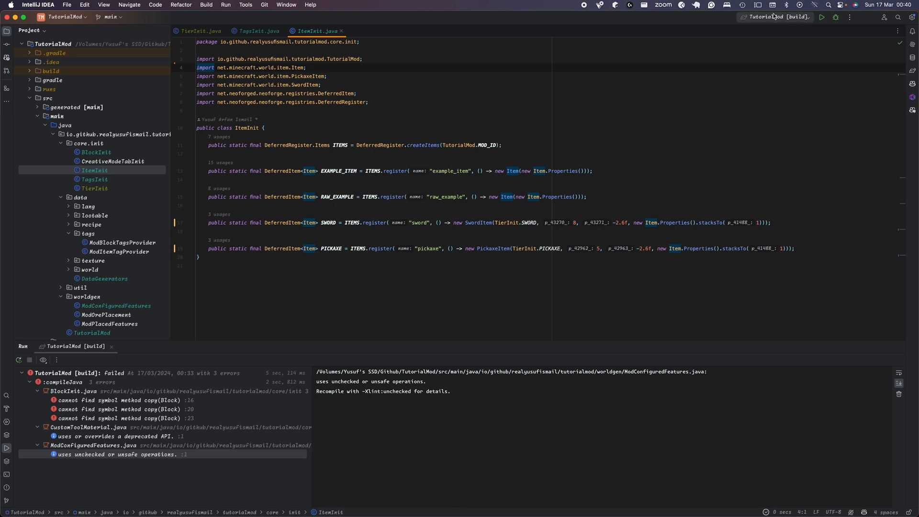
- Launch the modded Minecraft NeoForge 1.20.4 game from the run configuration
{"action": "left_click", "coordinate": [776, 17]}
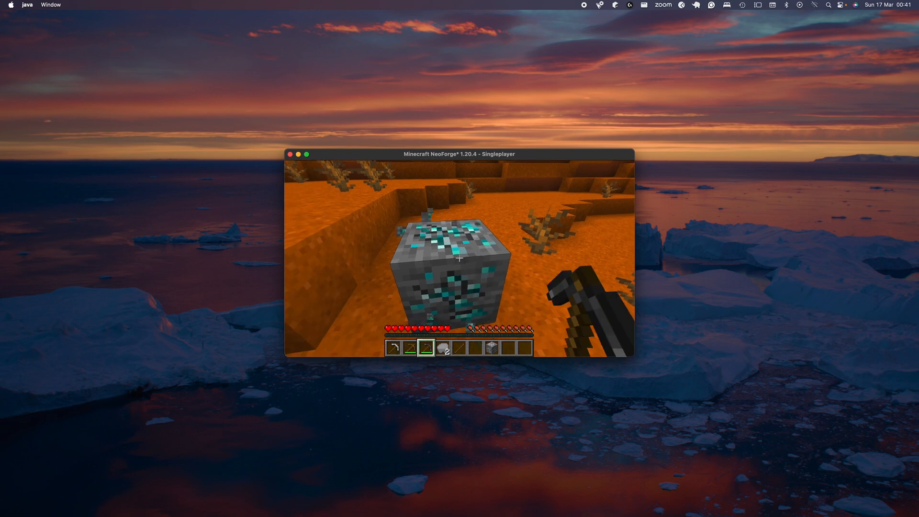
- Break the diamond ore block with the custom pickaxe
{"action": "left_click", "coordinate": [459, 261]}
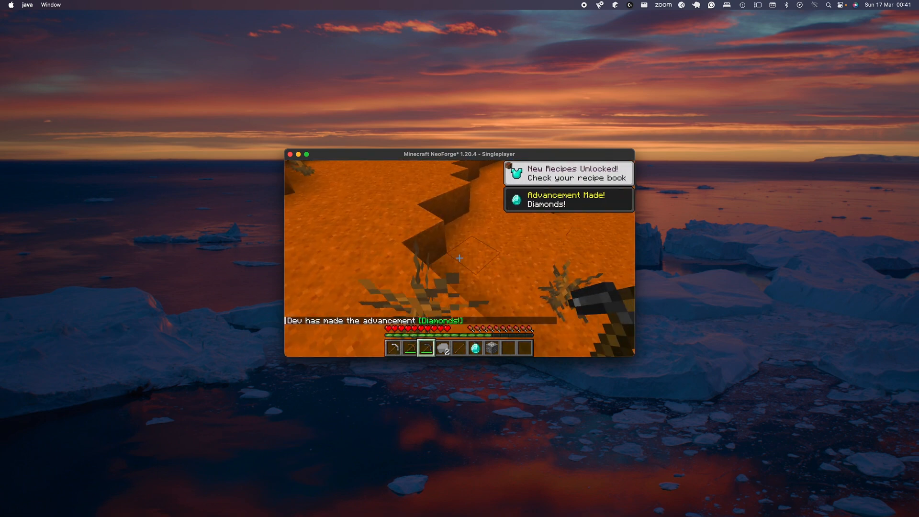